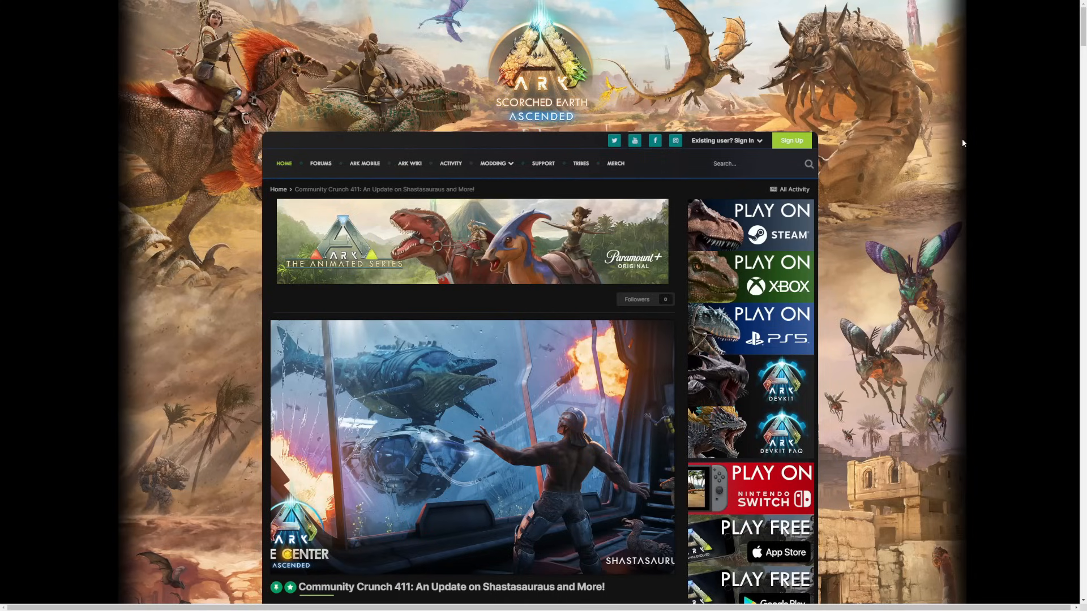
mouse_move(555, 347)
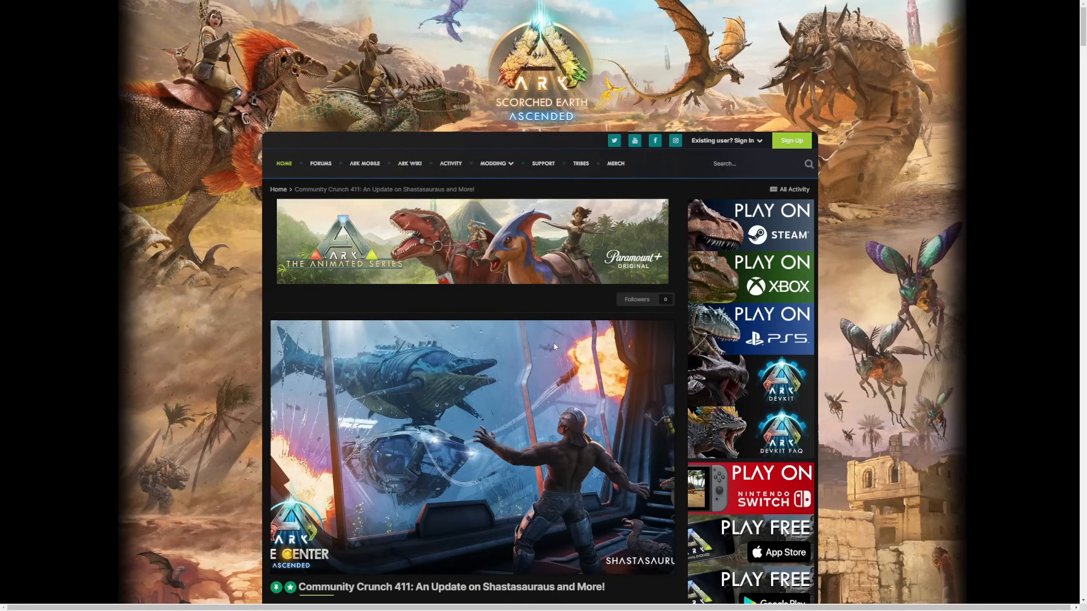
Step: Scroll to the Community Crunch 411 title, author line and 'Welcome to another edition' intro
scroll("down", 3)
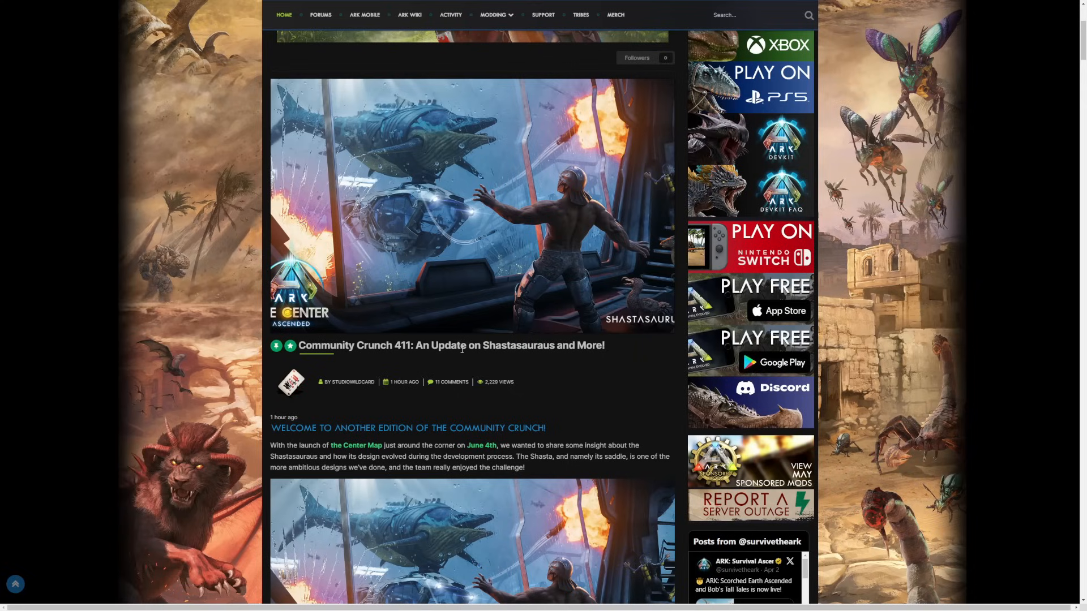
mouse_move(464, 355)
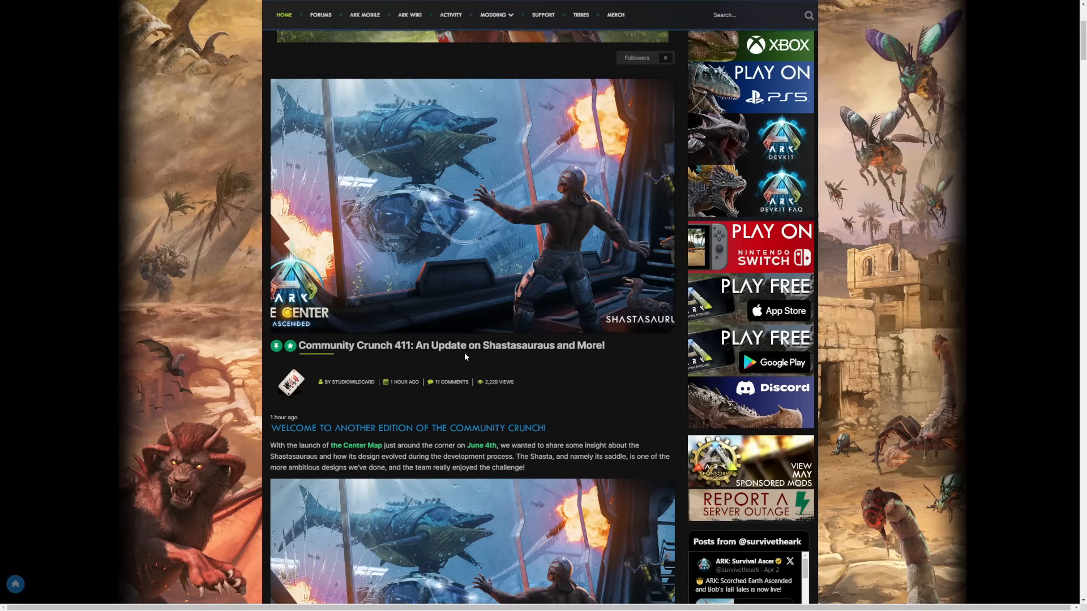
mouse_move(465, 357)
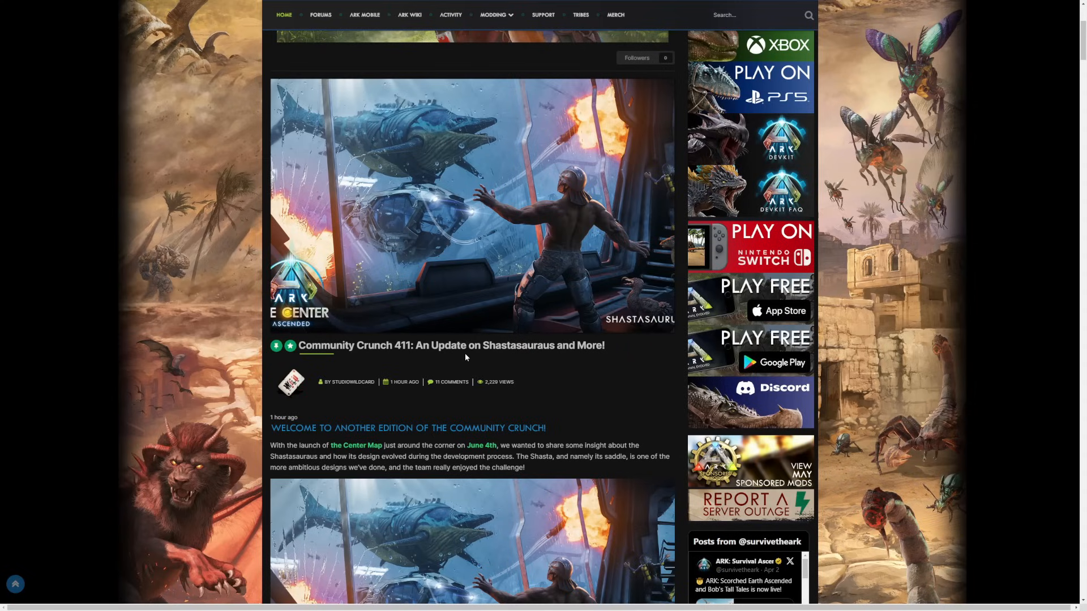
mouse_move(457, 272)
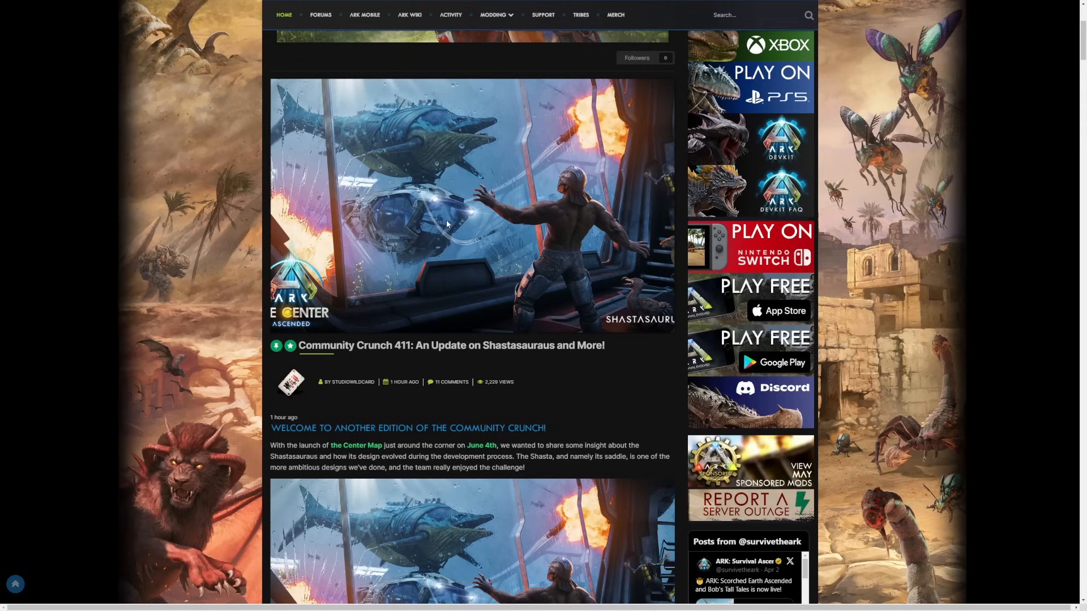
Step: Scroll to the Shastasaurus artwork with its full-resolution download link and saddle paragraph
scroll("down", 3)
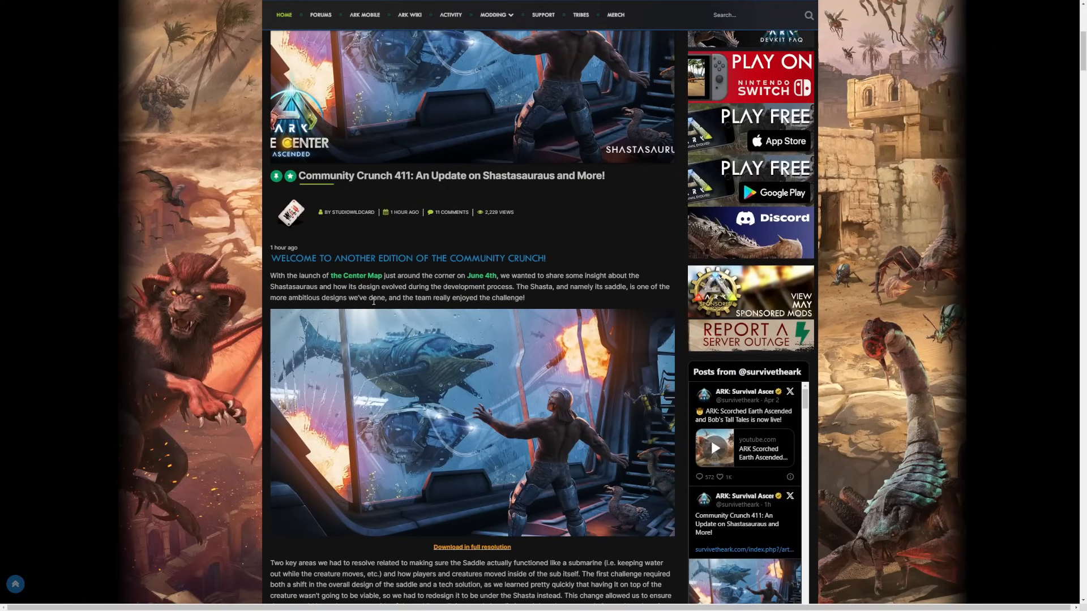
mouse_move(353, 271)
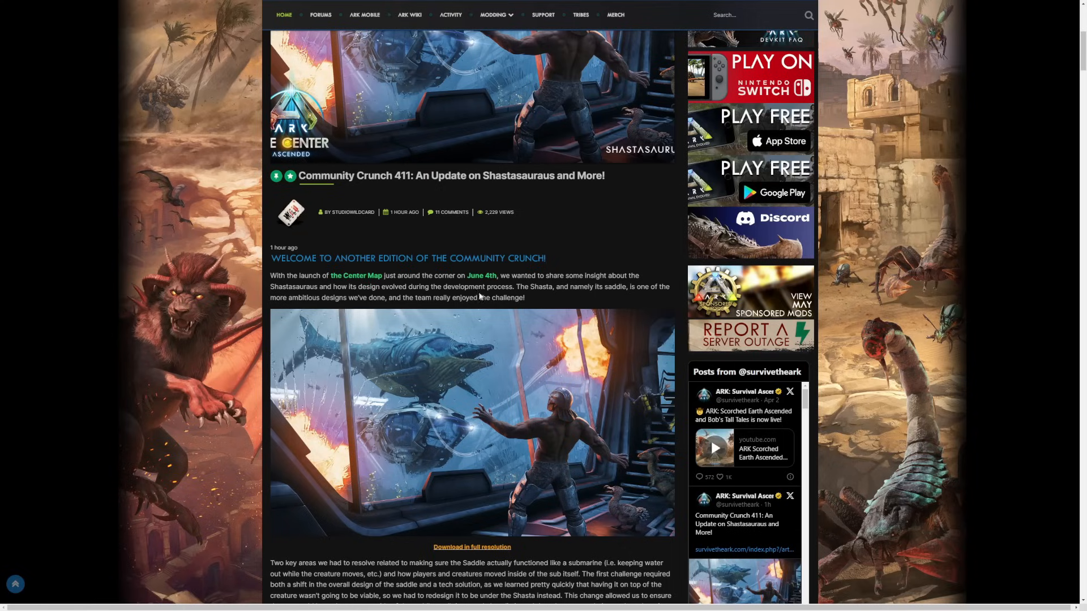
mouse_move(360, 296)
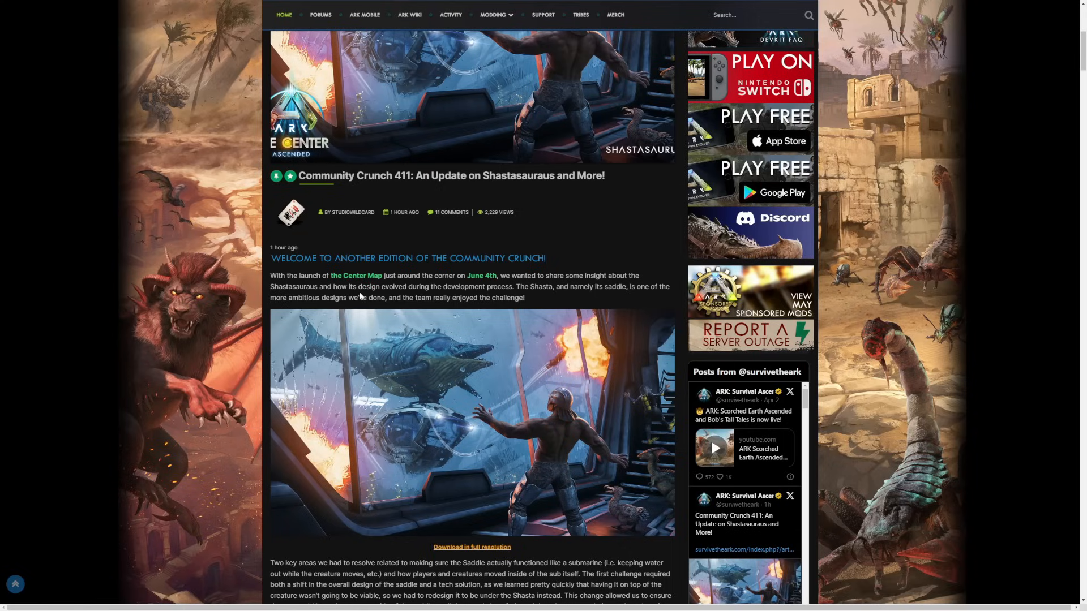
mouse_move(498, 285)
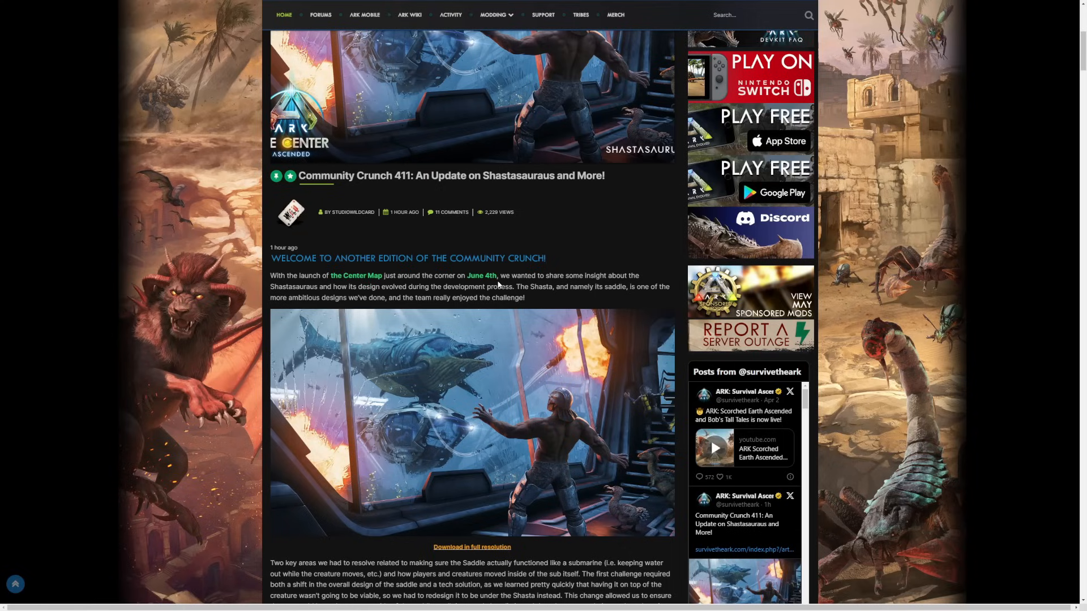
mouse_move(578, 301)
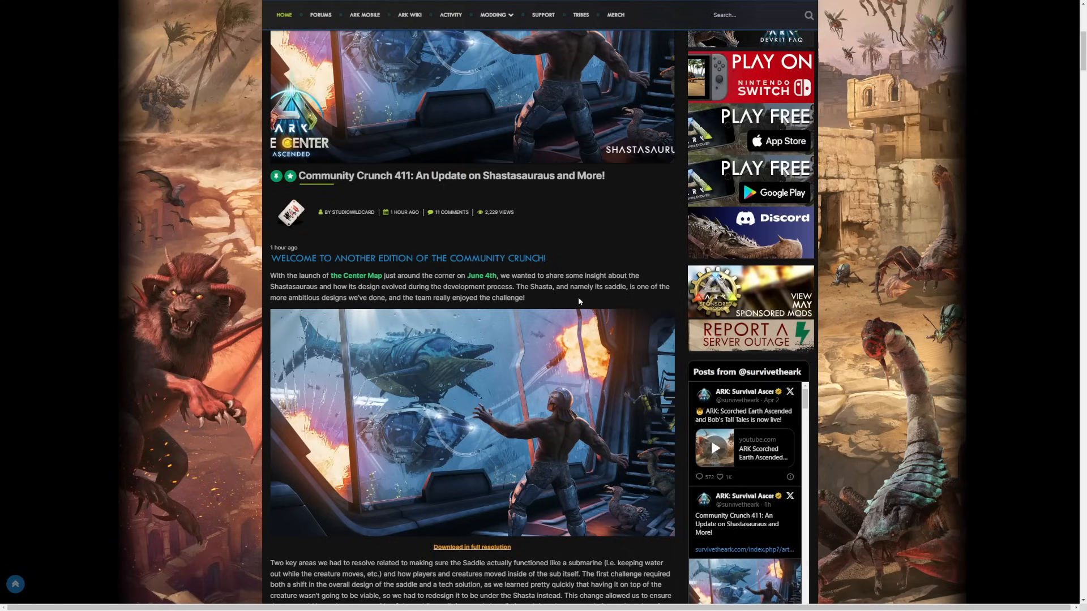
mouse_move(317, 298)
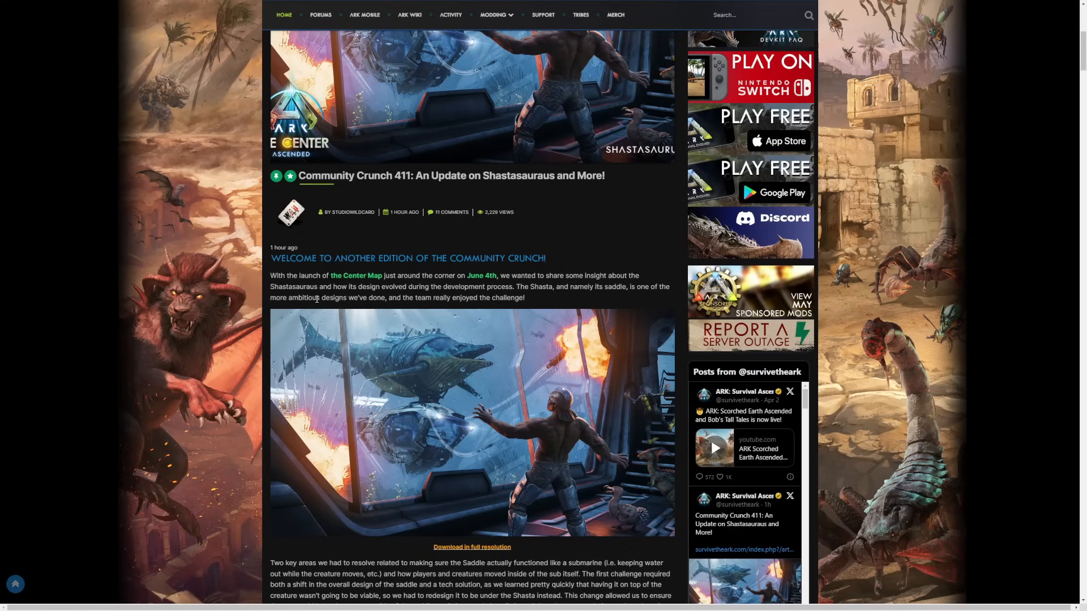
Step: Scroll to the saddle-design paragraph and June 4 note above the Mods Spotlight heading
scroll("down", 3)
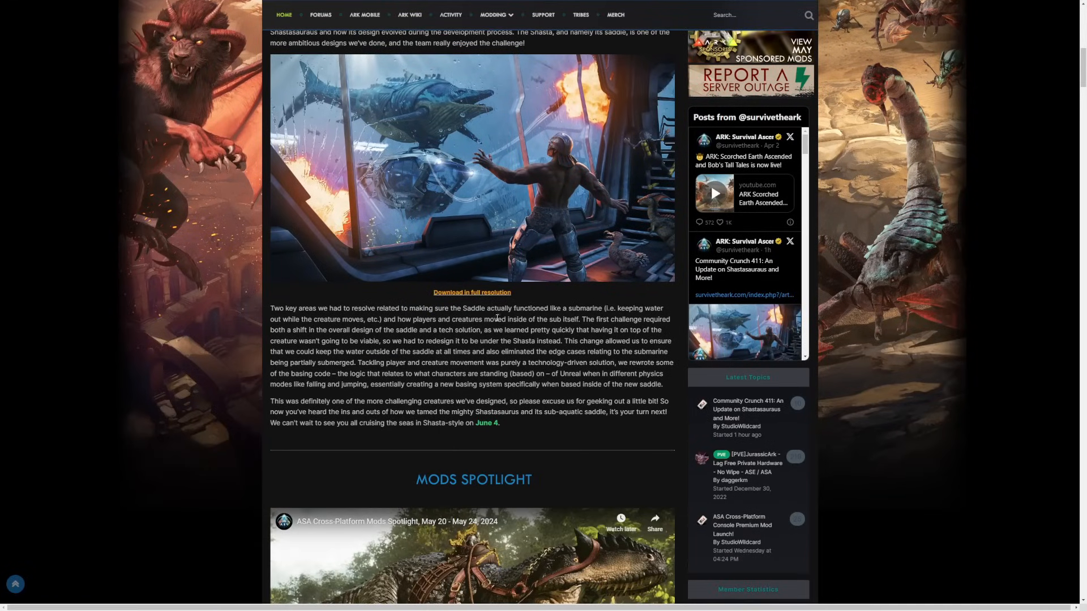
mouse_move(321, 317)
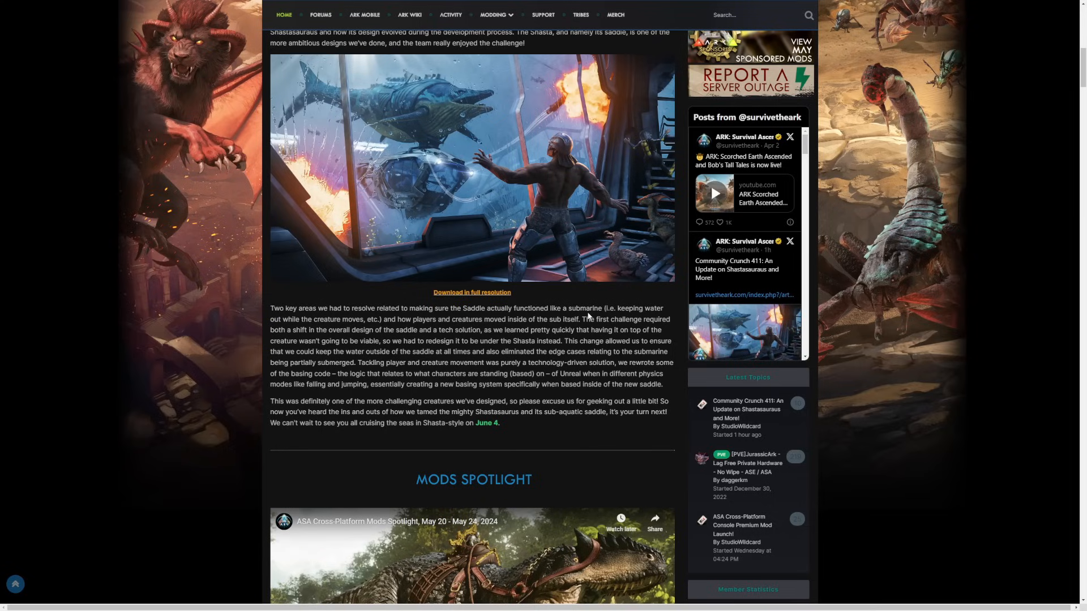
mouse_move(594, 294)
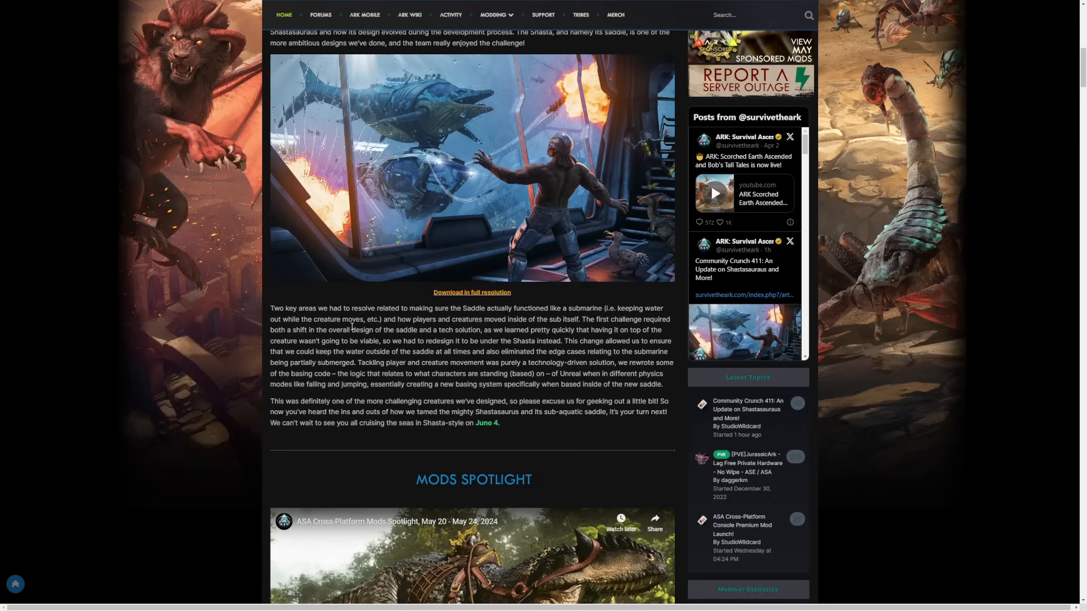
mouse_move(451, 330)
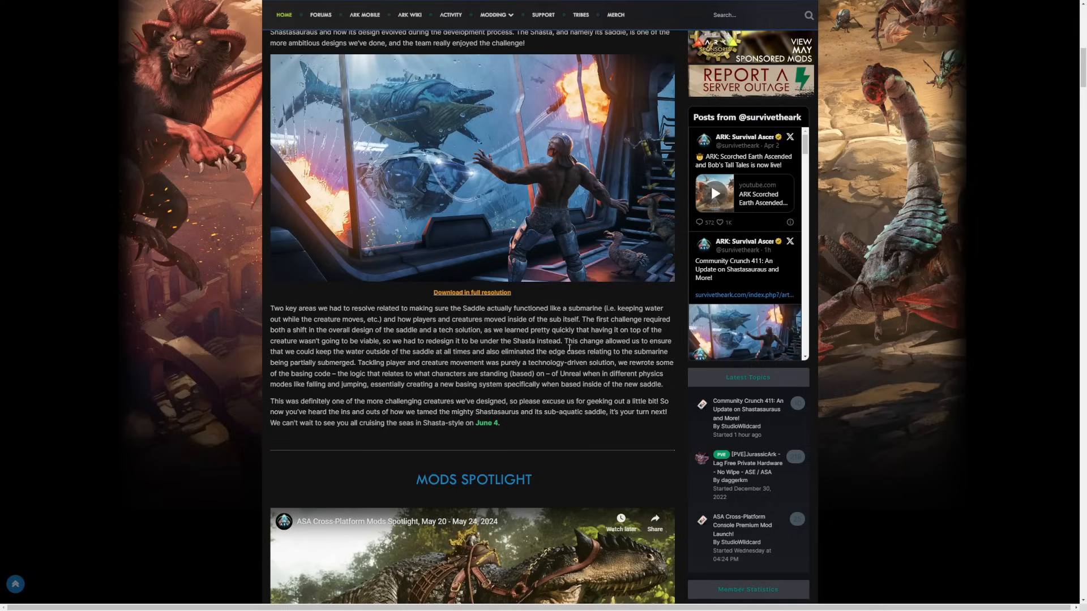
mouse_move(626, 345)
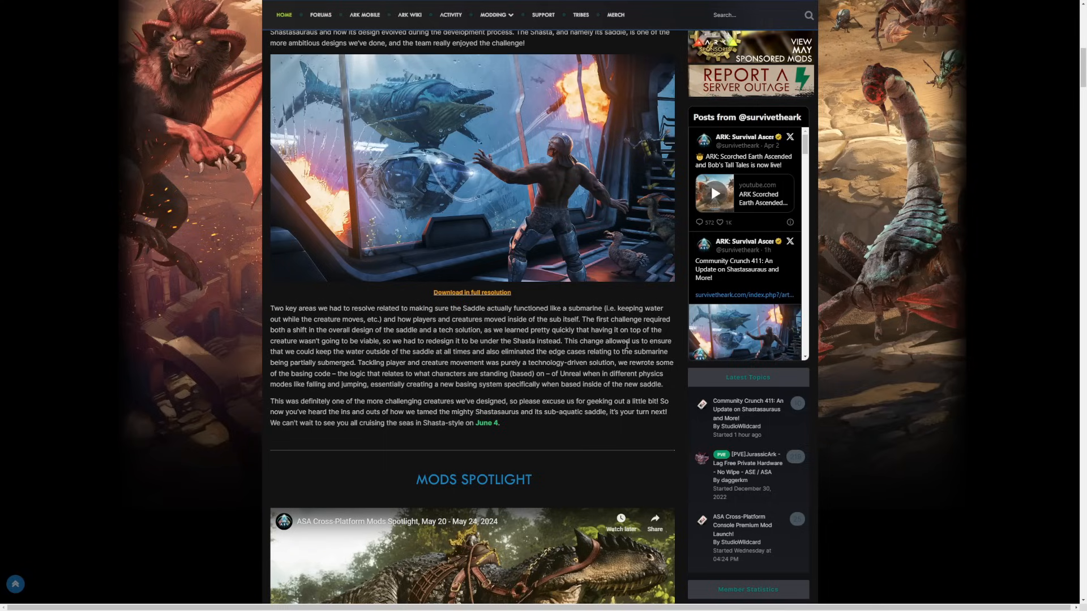
mouse_move(359, 361)
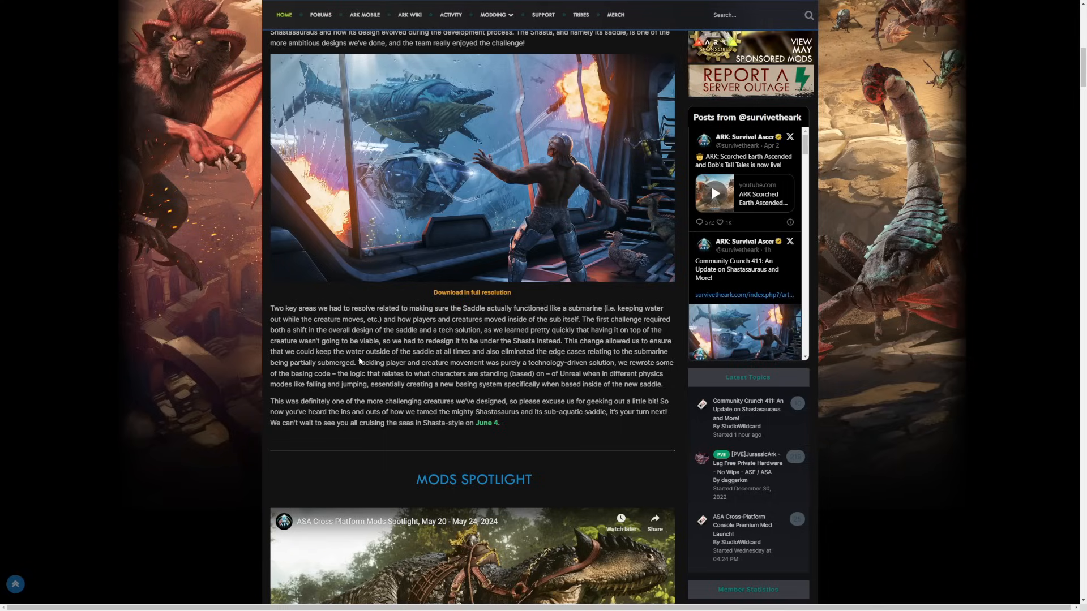
mouse_move(502, 359)
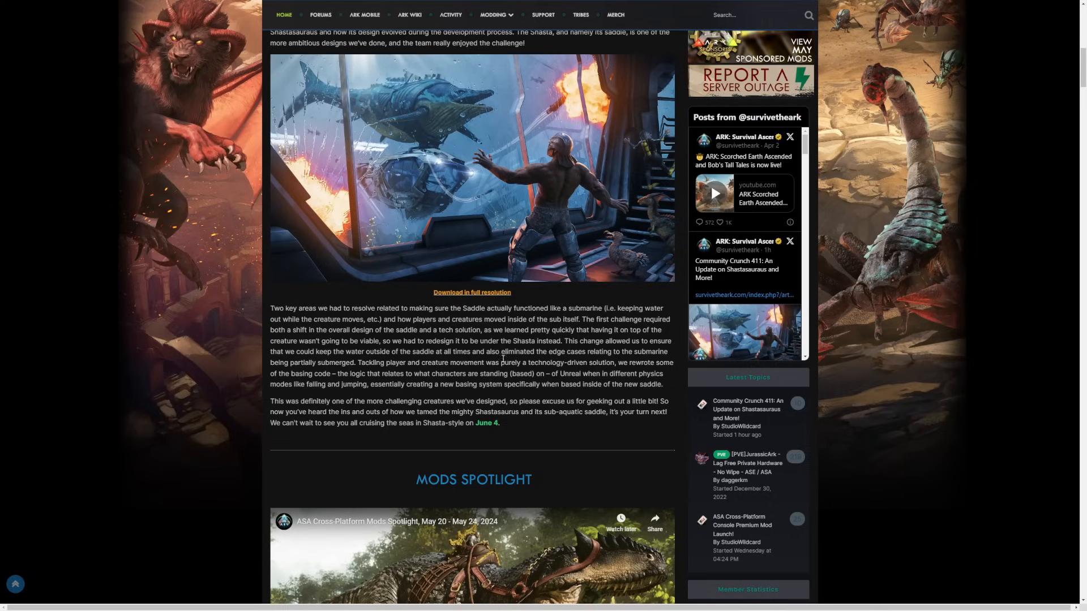
mouse_move(599, 362)
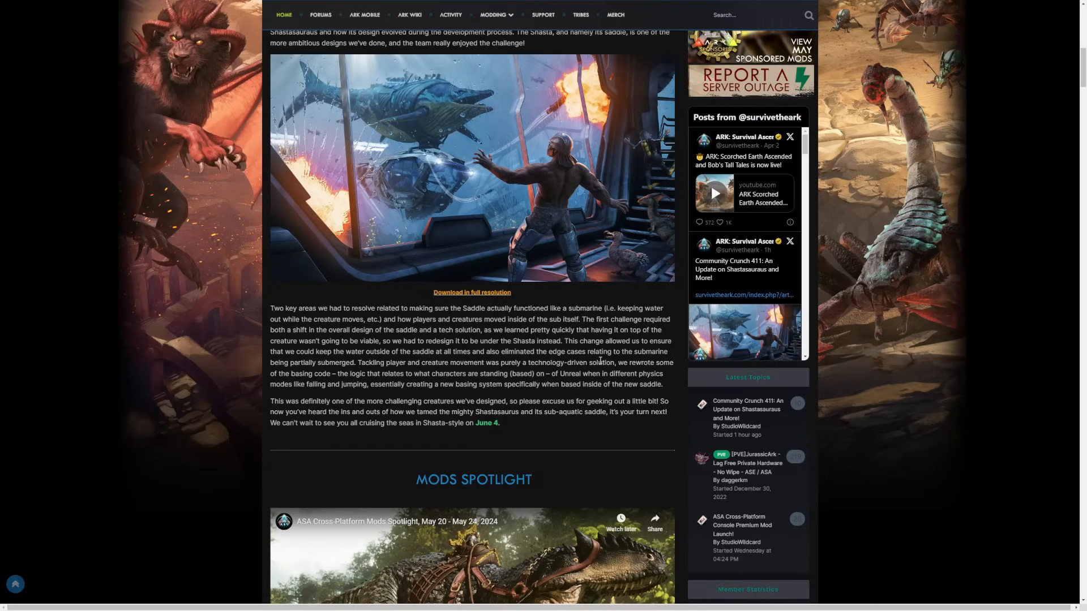
mouse_move(510, 372)
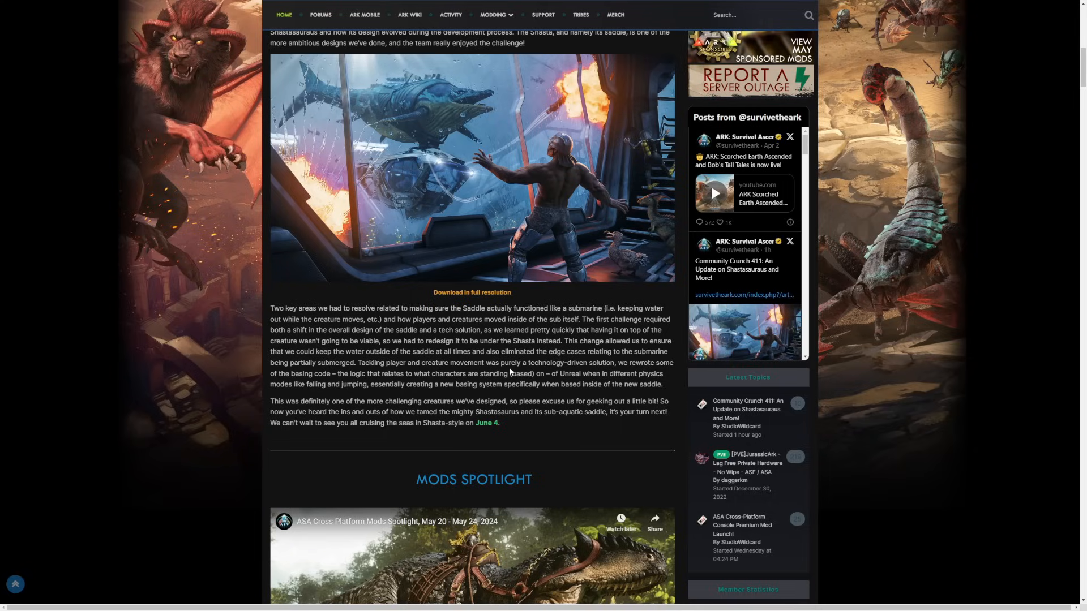
mouse_move(630, 372)
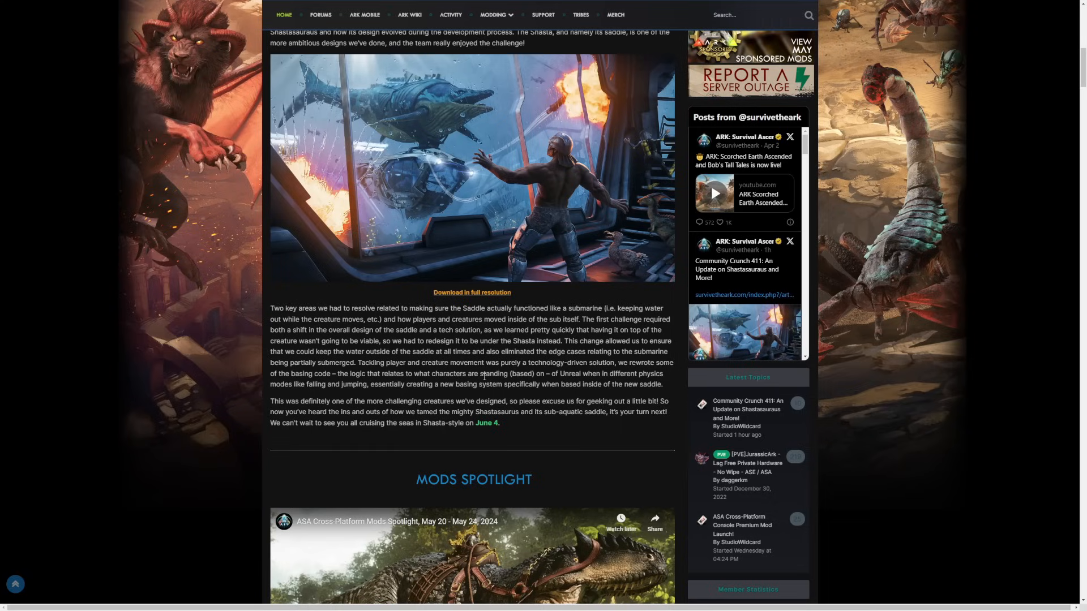
mouse_move(378, 386)
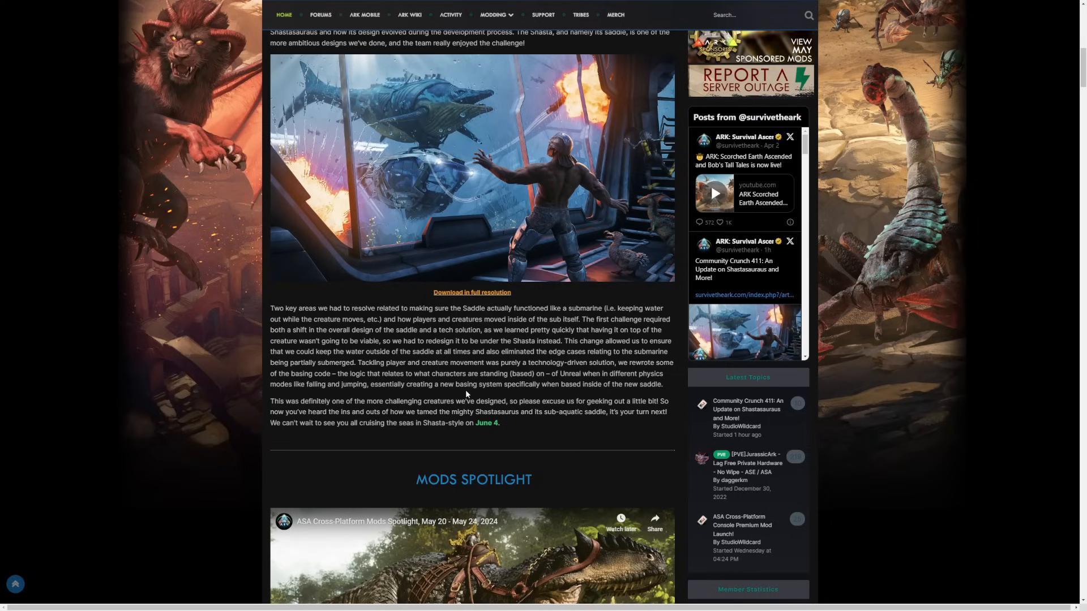
mouse_move(524, 393)
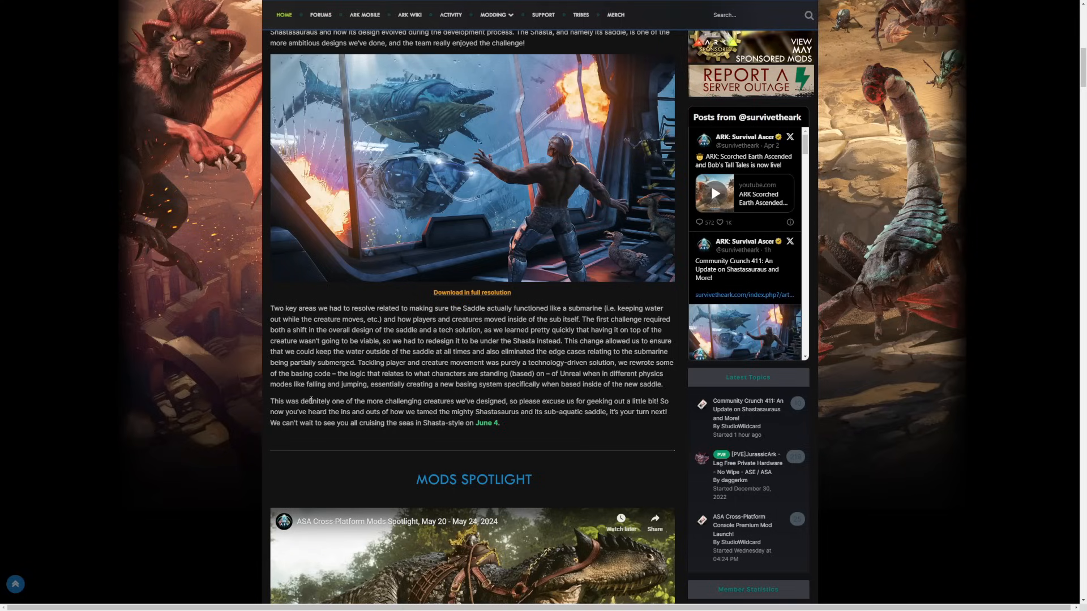
mouse_move(319, 423)
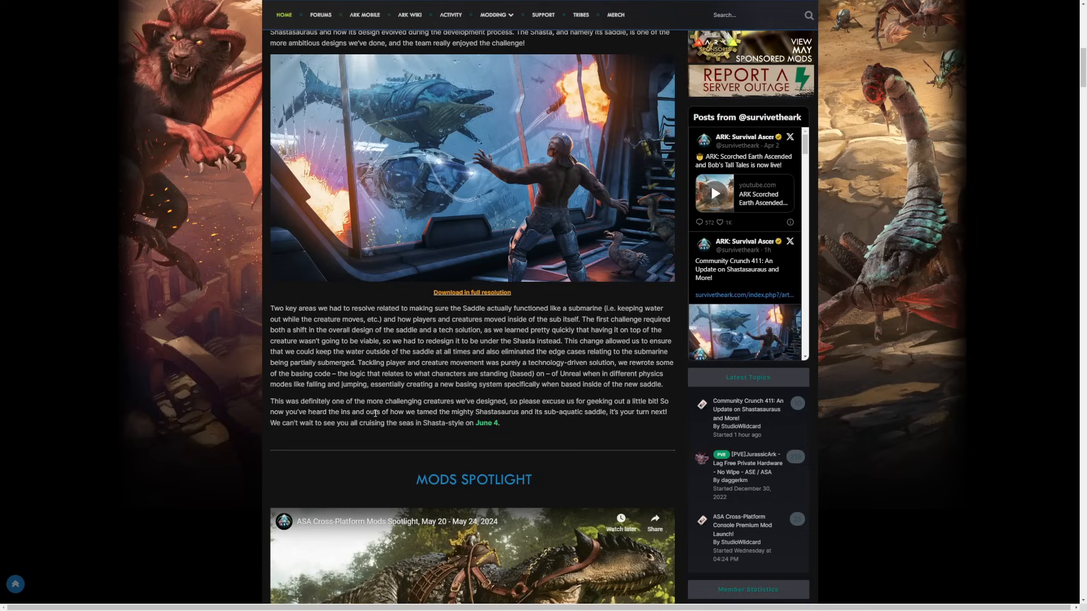
mouse_move(507, 423)
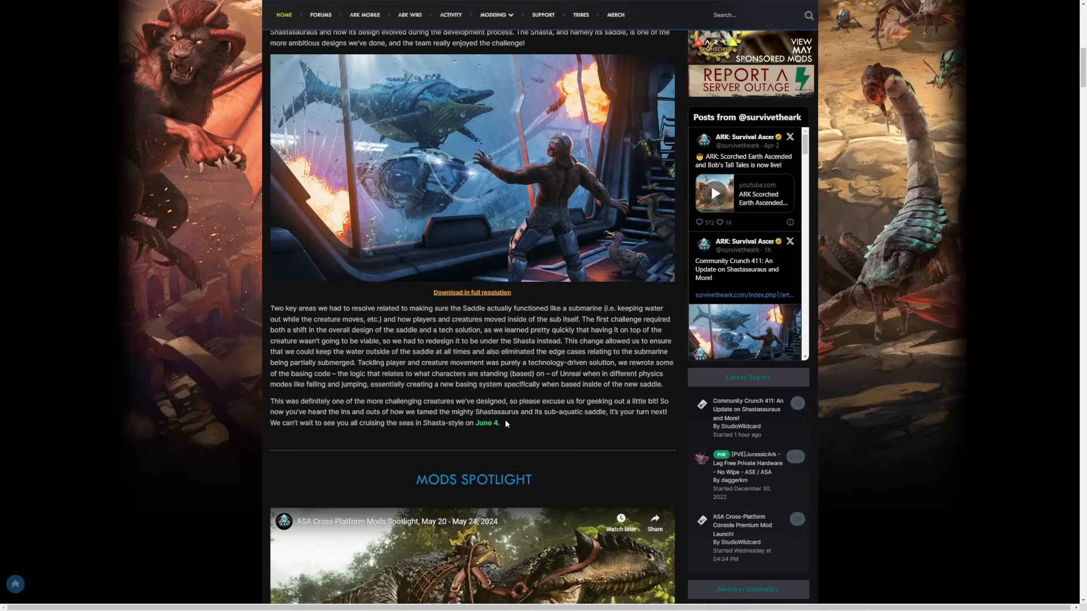
mouse_move(573, 420)
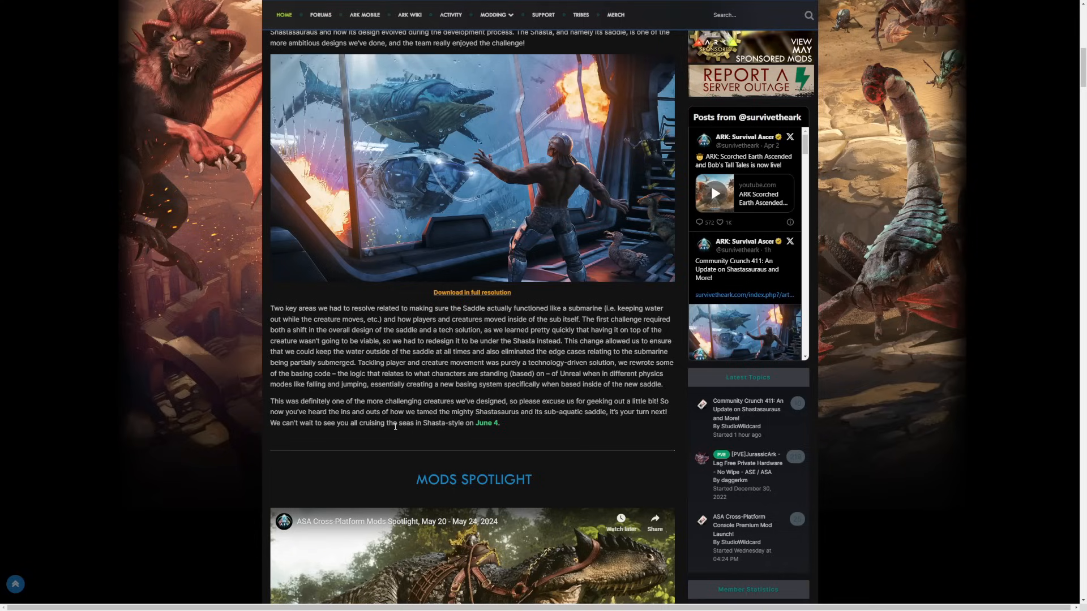
mouse_move(410, 444)
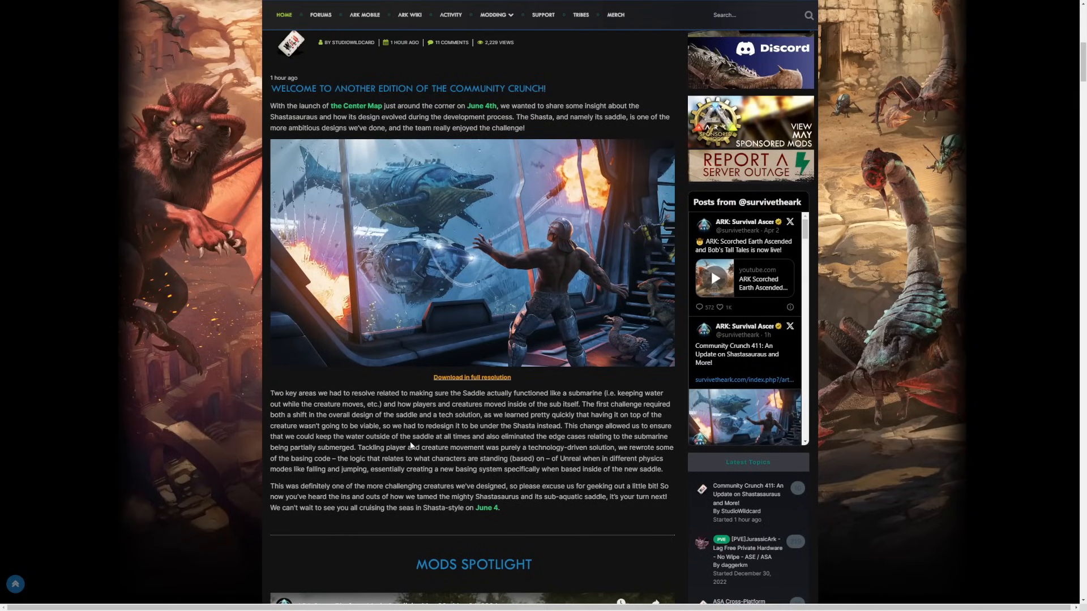
Step: Scroll past the title banner and intro down to the Mods Spotlight video and mod list
scroll("up", 3)
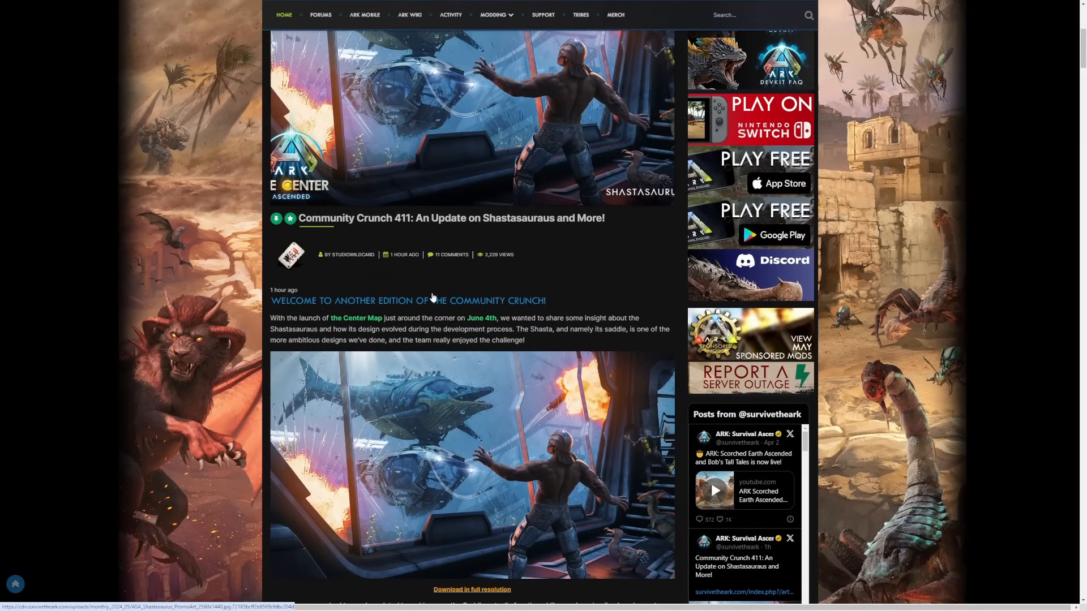
mouse_move(440, 232)
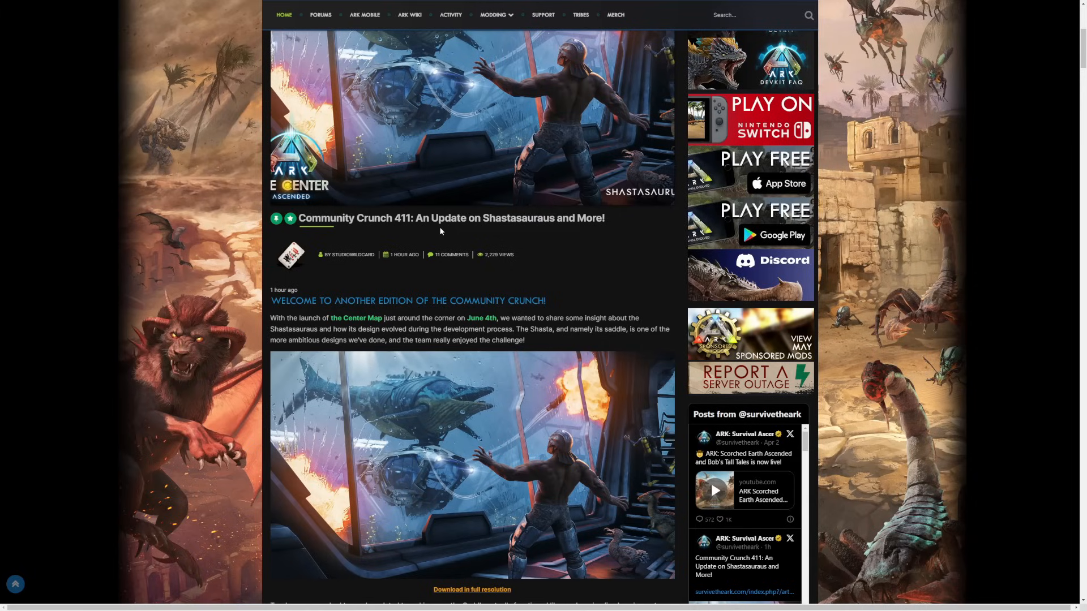
scroll("down", 3)
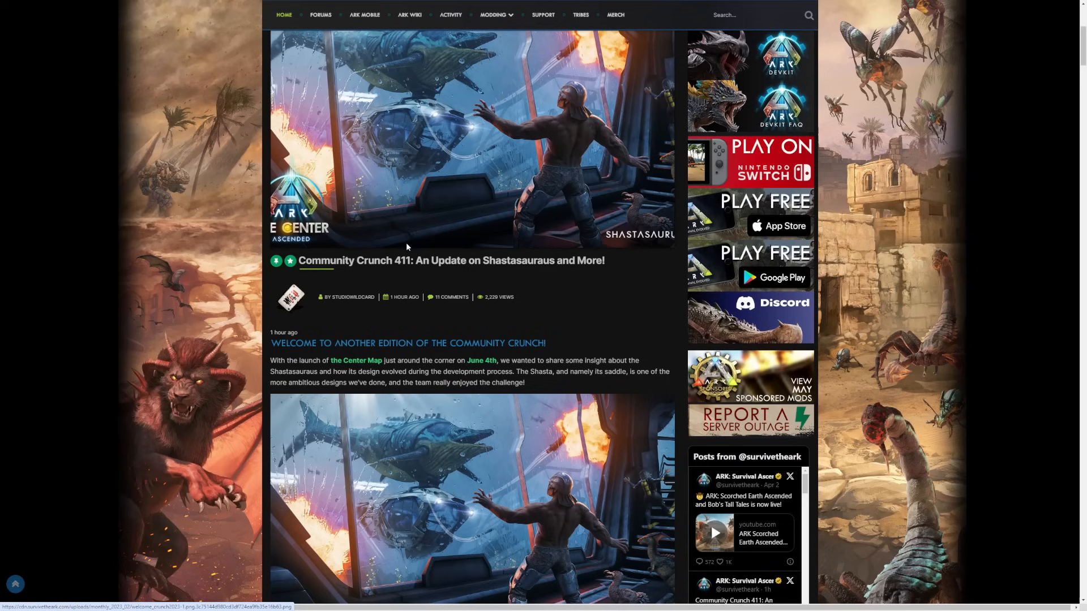
scroll("down", 3)
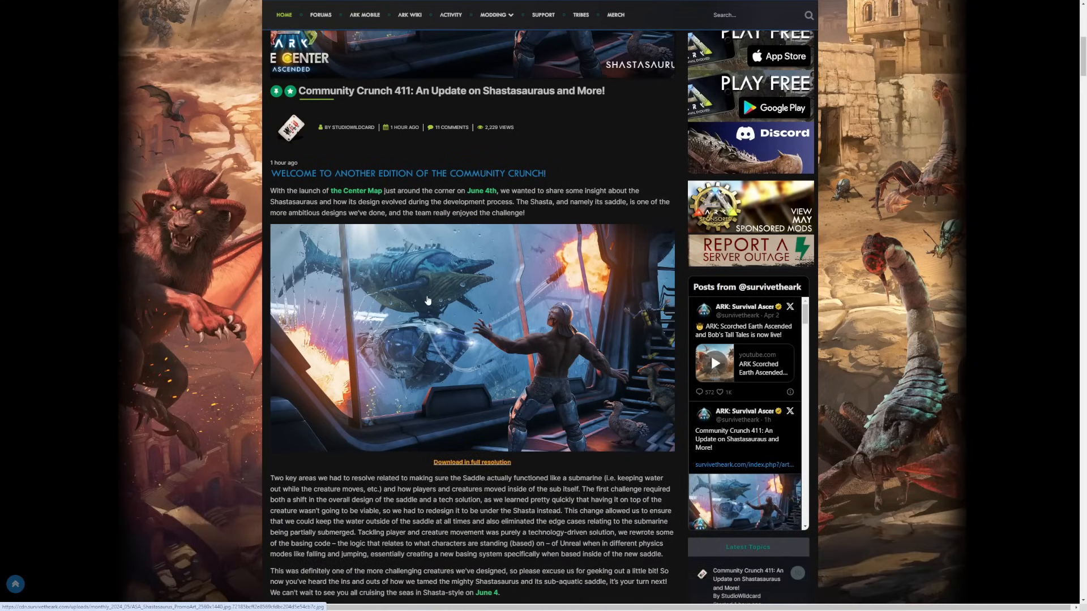
mouse_move(428, 301)
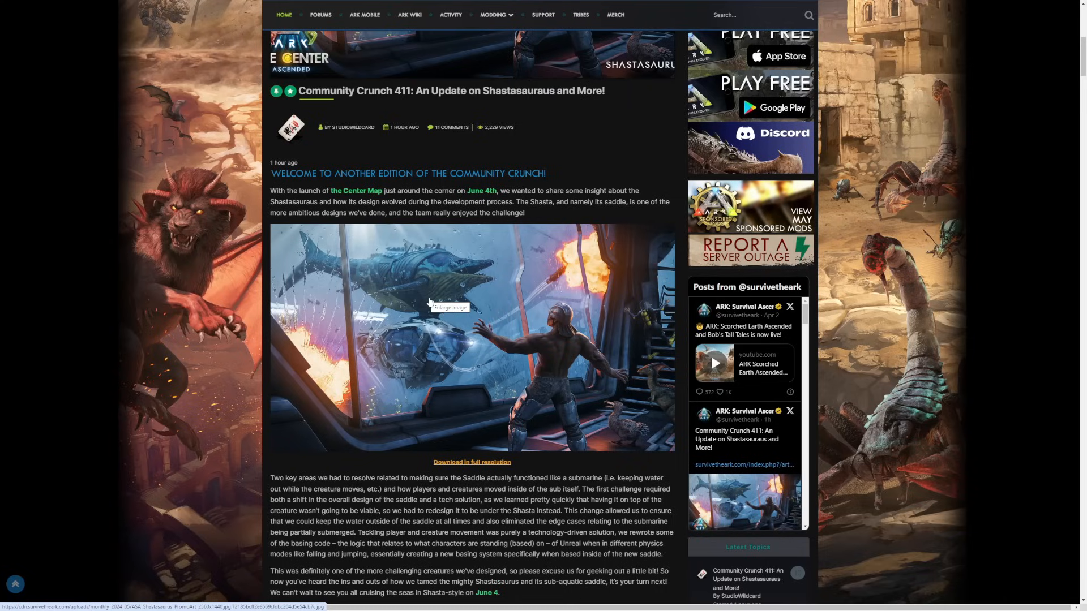
mouse_move(428, 304)
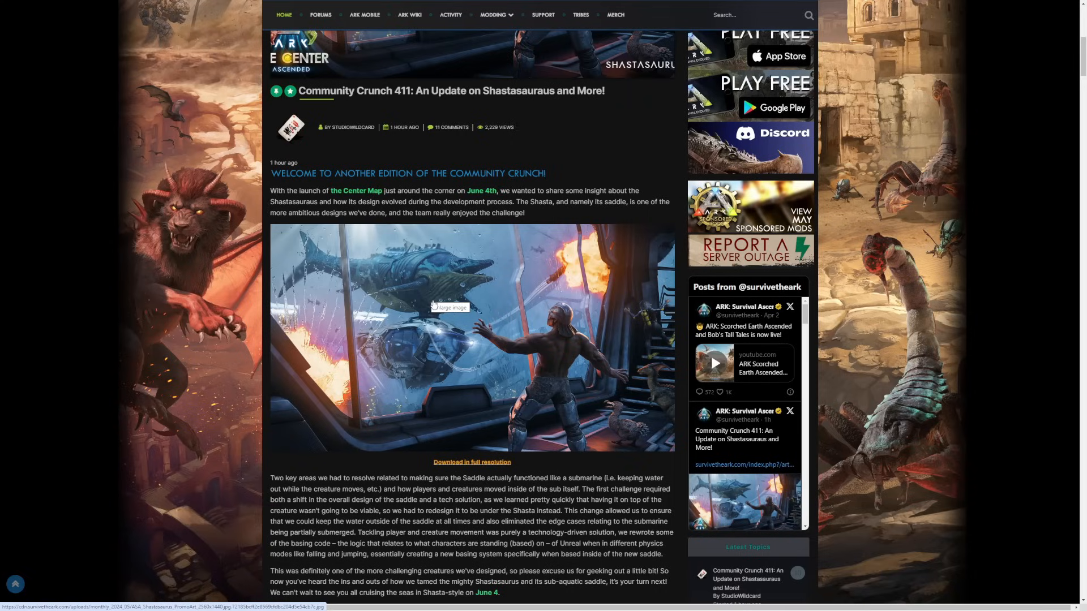
scroll("down", 3)
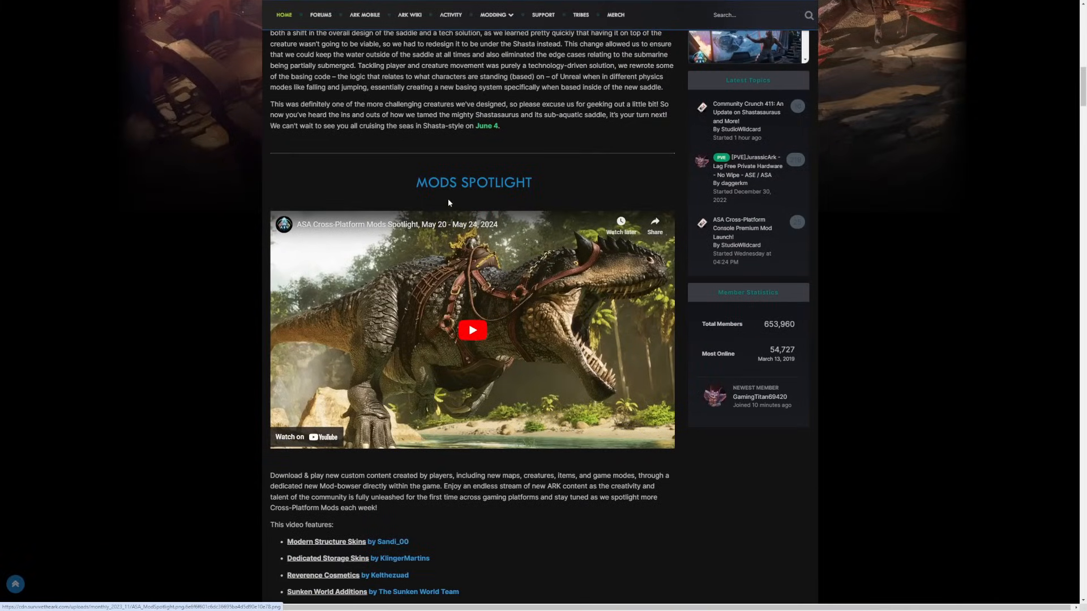
Step: Scroll through the spotlighted mods and custom cosmetics to the Livyatan Premium Mod Spotlight video
scroll("down", 3)
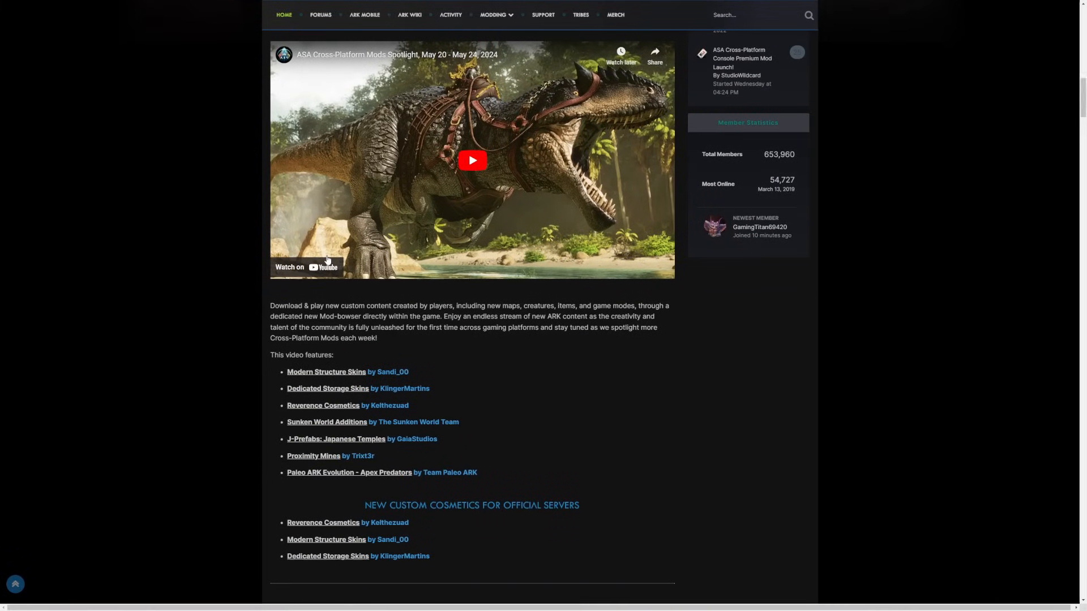
scroll("down", 3)
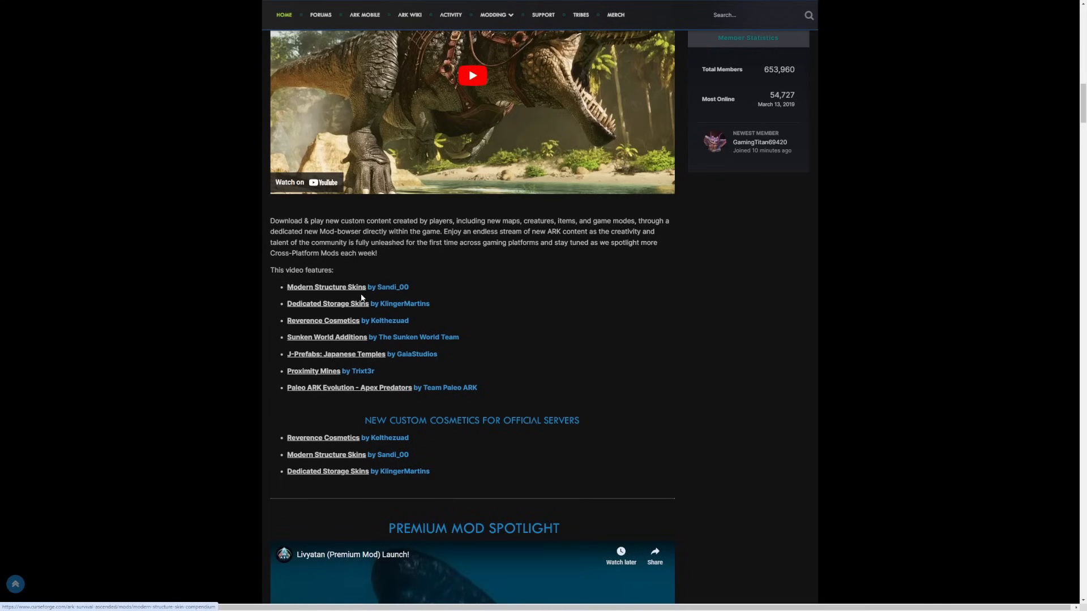
mouse_move(334, 313)
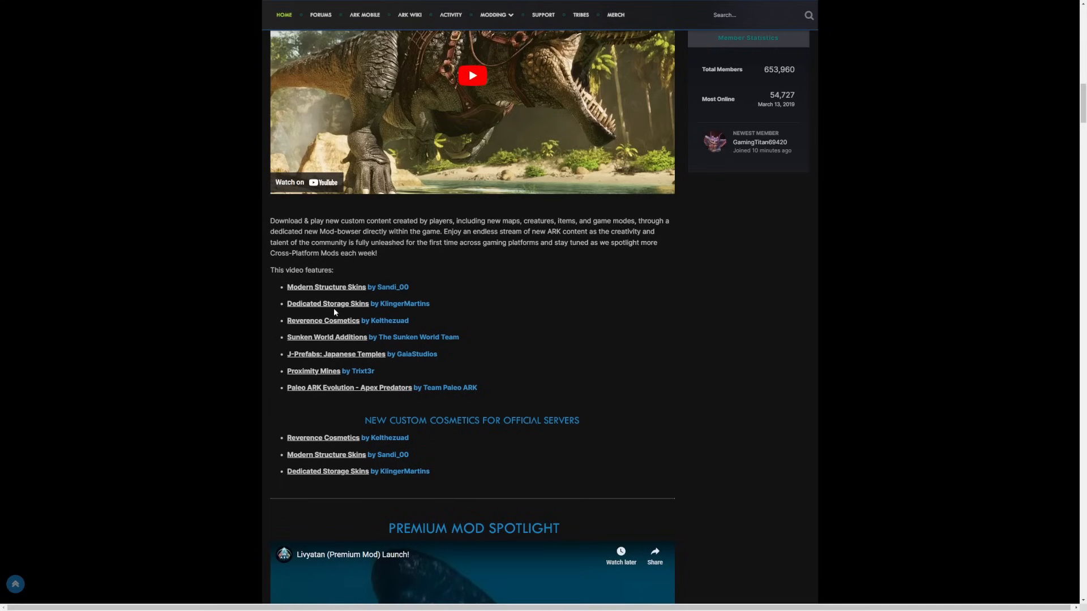
mouse_move(322, 320)
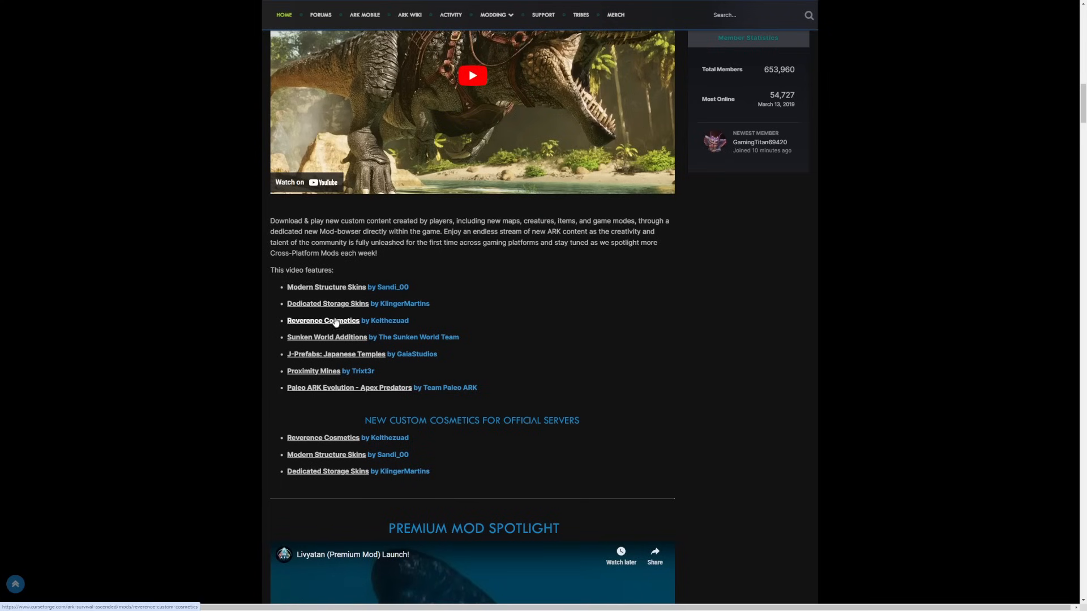
mouse_move(316, 344)
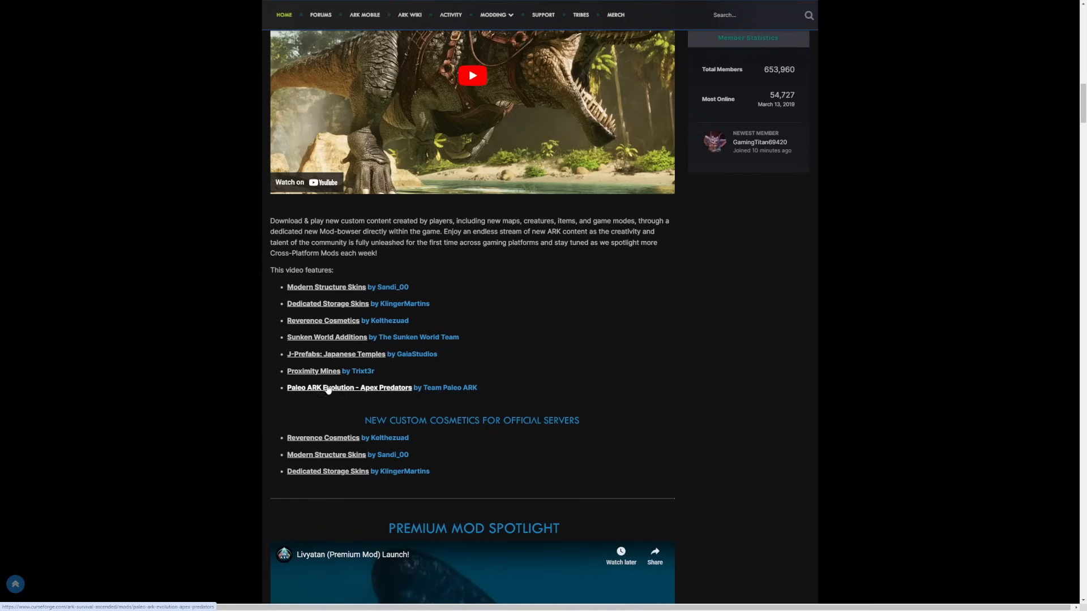
mouse_move(335, 397)
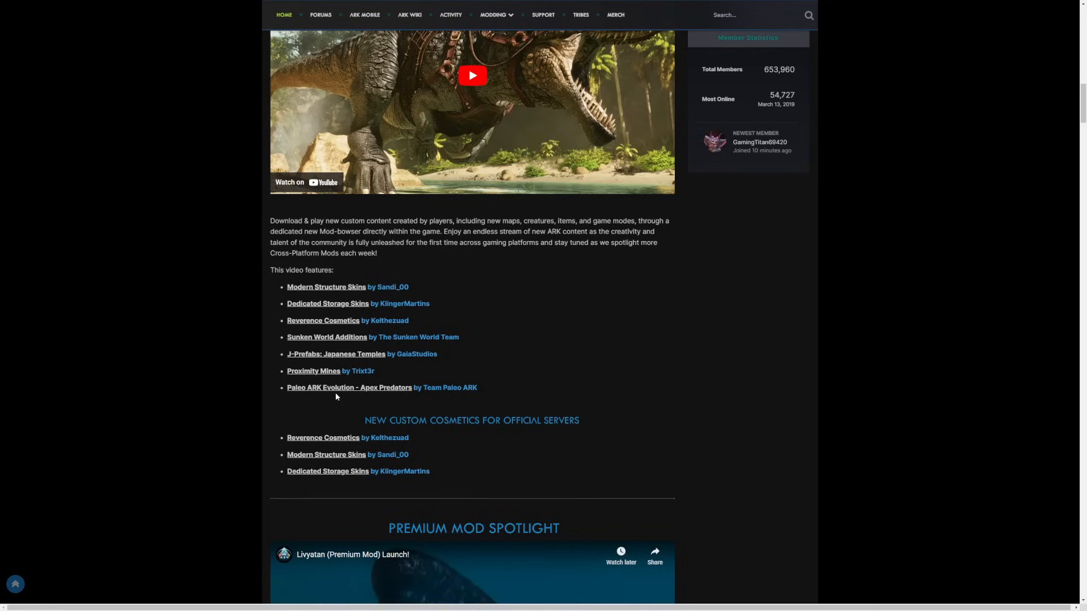
scroll("down", 3)
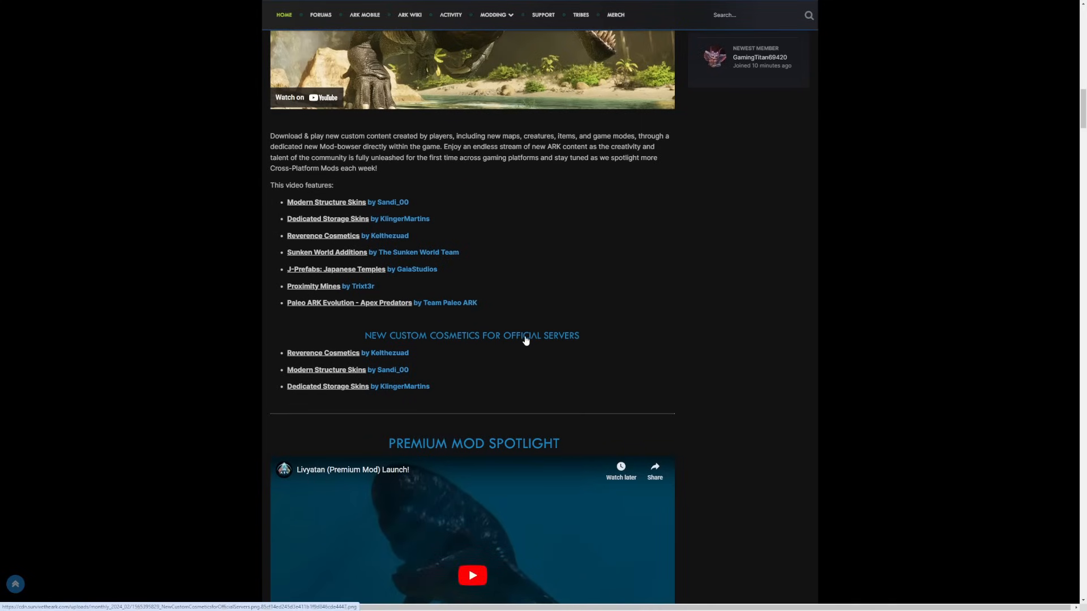
mouse_move(323, 354)
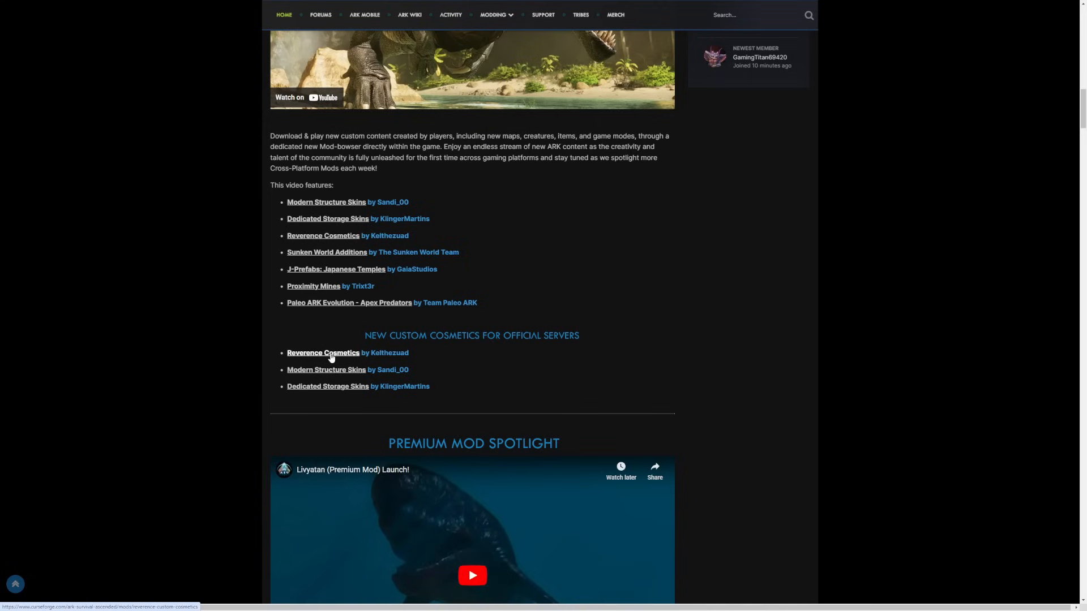
mouse_move(326, 369)
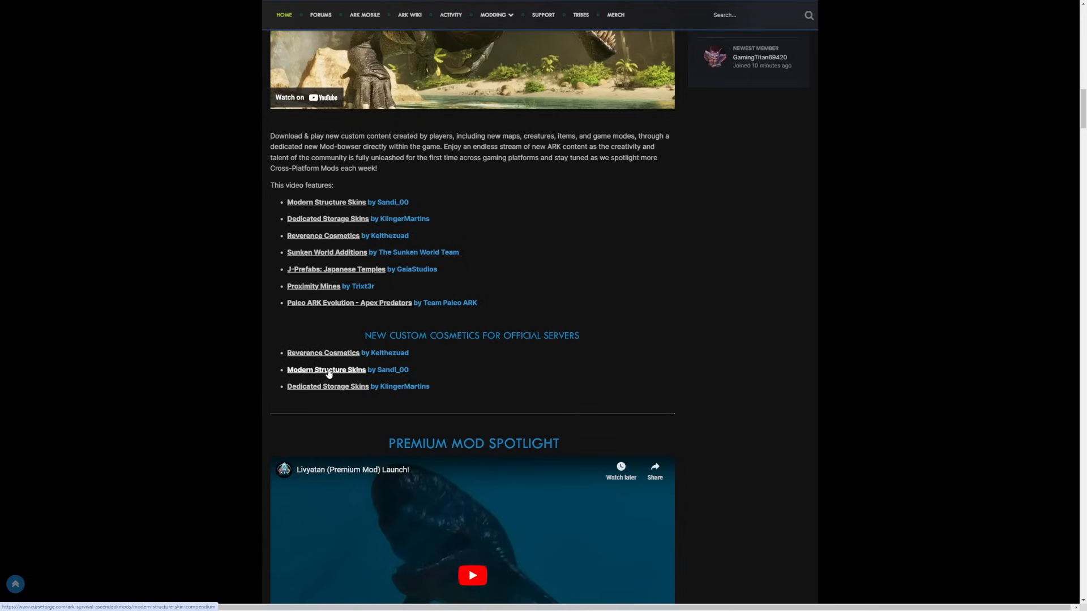
scroll("down", 3)
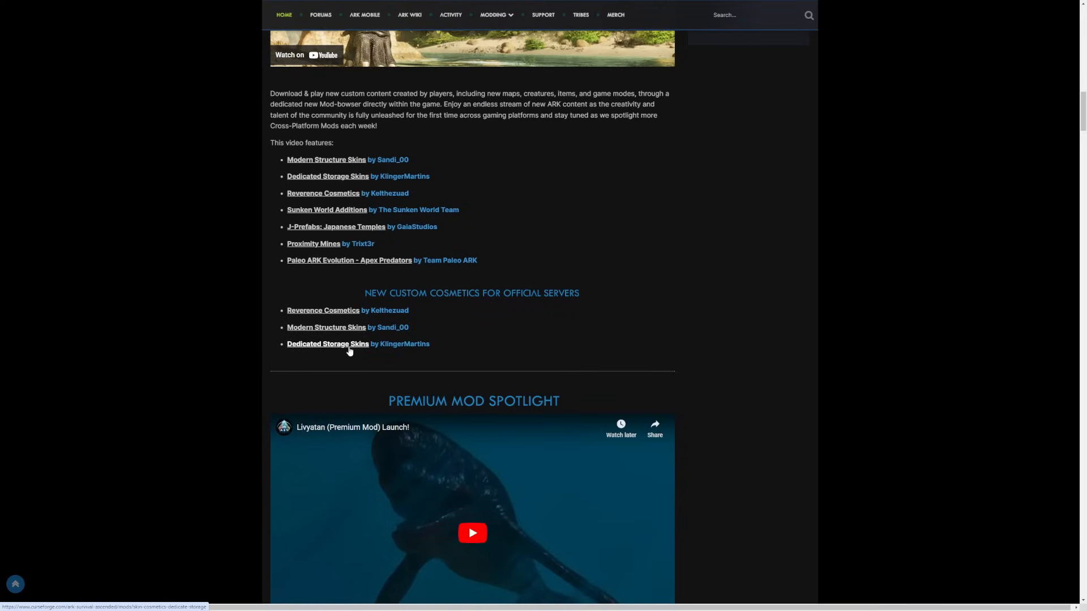
scroll("down", 3)
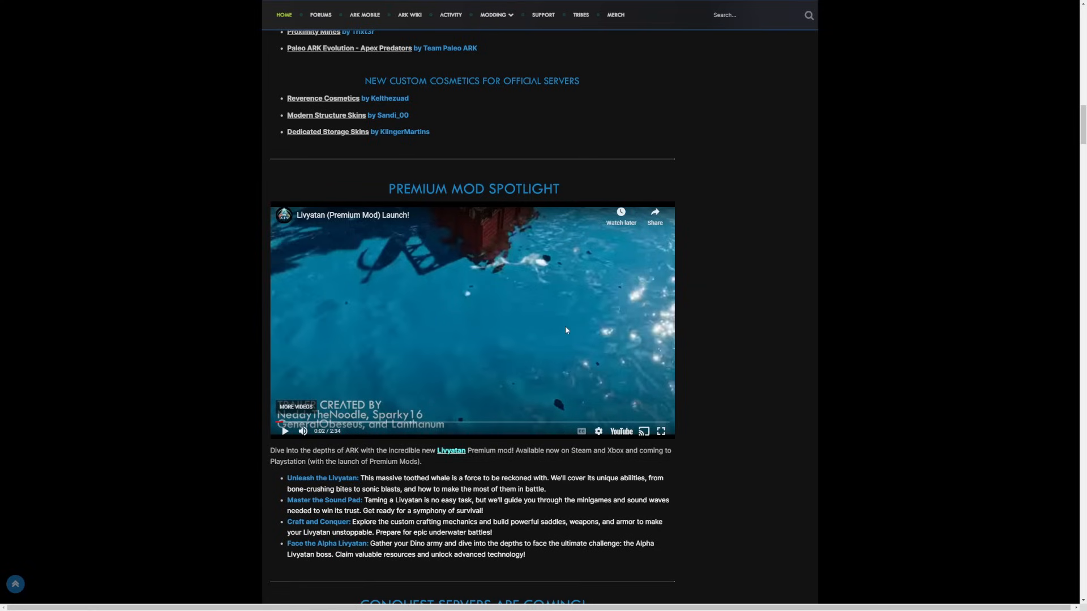
left_click(285, 430)
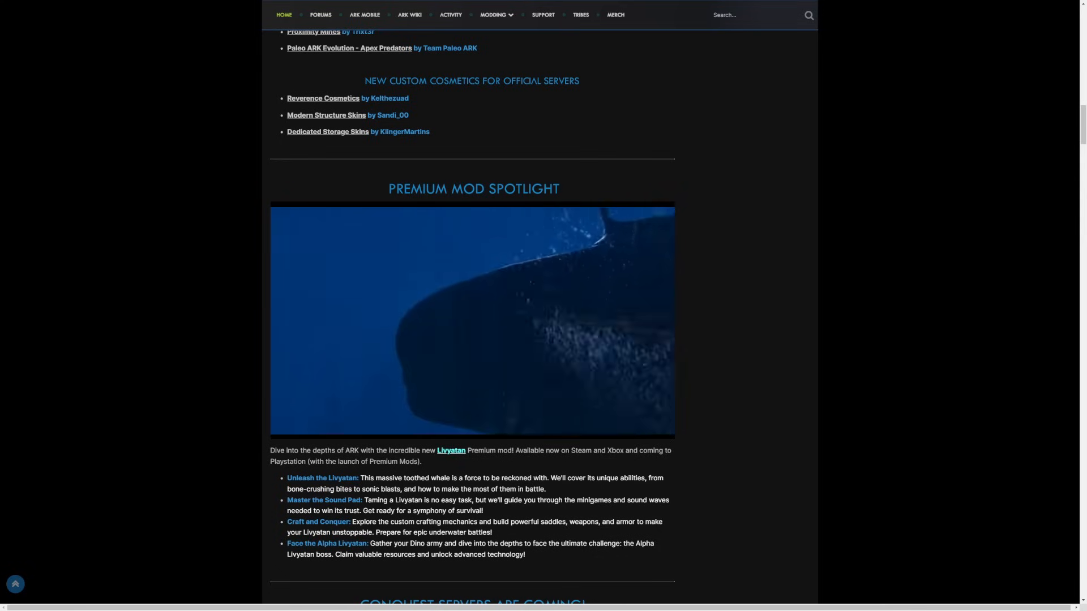
Step: Play the embedded Livyatan premium mod launch trailer through to its 'Available Now' card
left_click(474, 321)
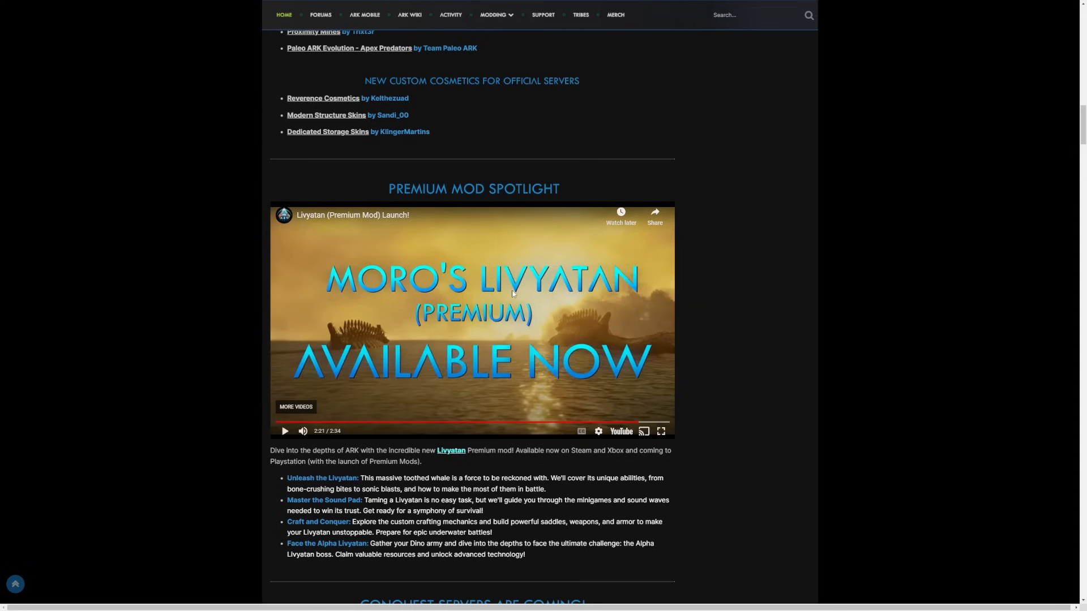
Step: Scroll past the Livyatan feature list to the 'Conquest Servers Are Coming!' section
scroll("down", 3)
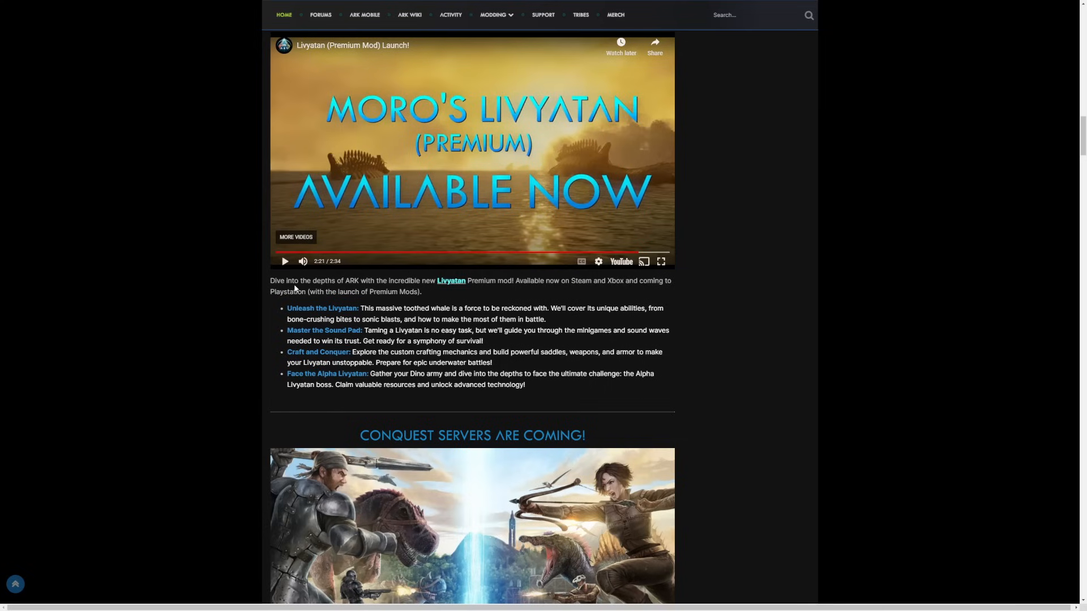
mouse_move(493, 302)
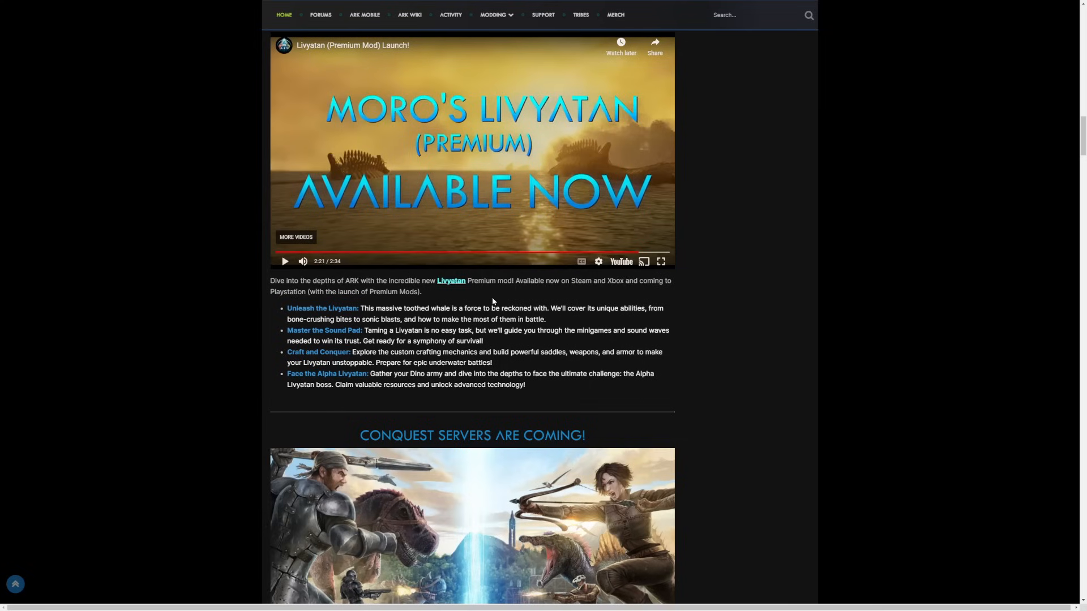
mouse_move(602, 301)
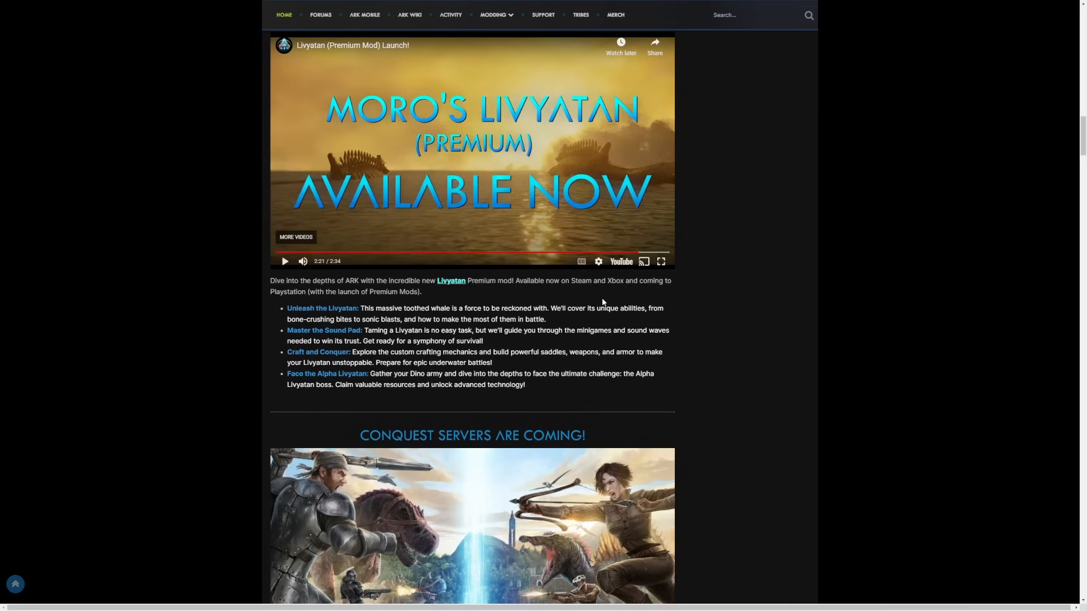
mouse_move(356, 308)
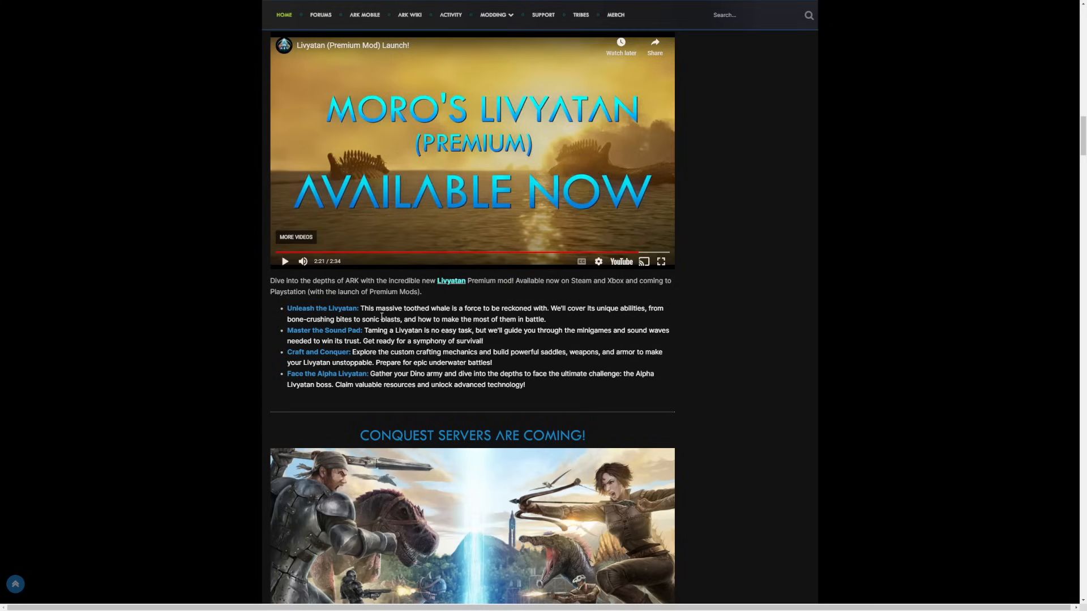
mouse_move(475, 331)
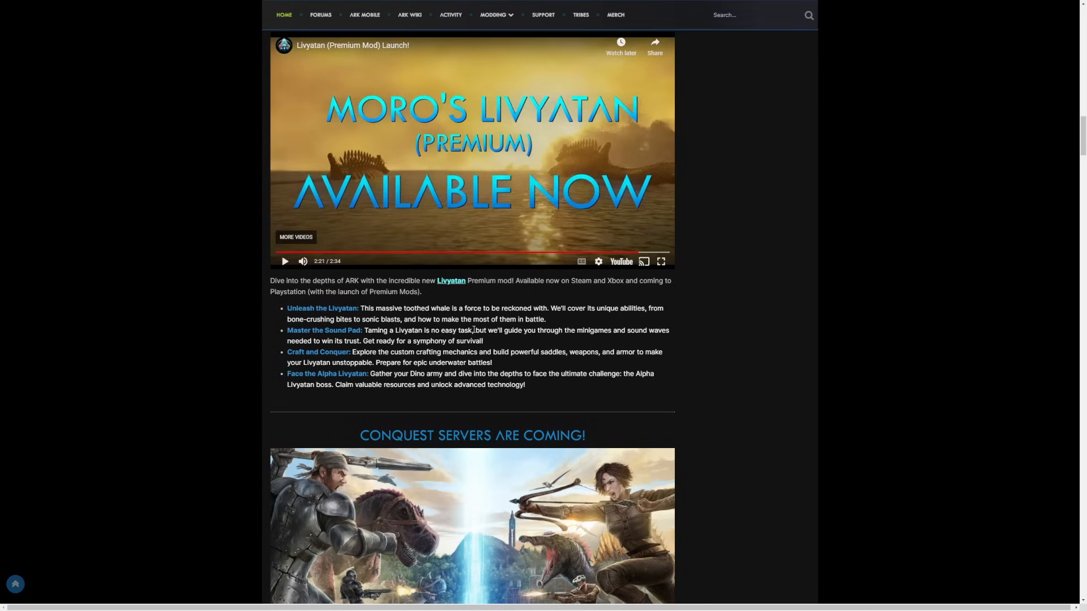
mouse_move(594, 347)
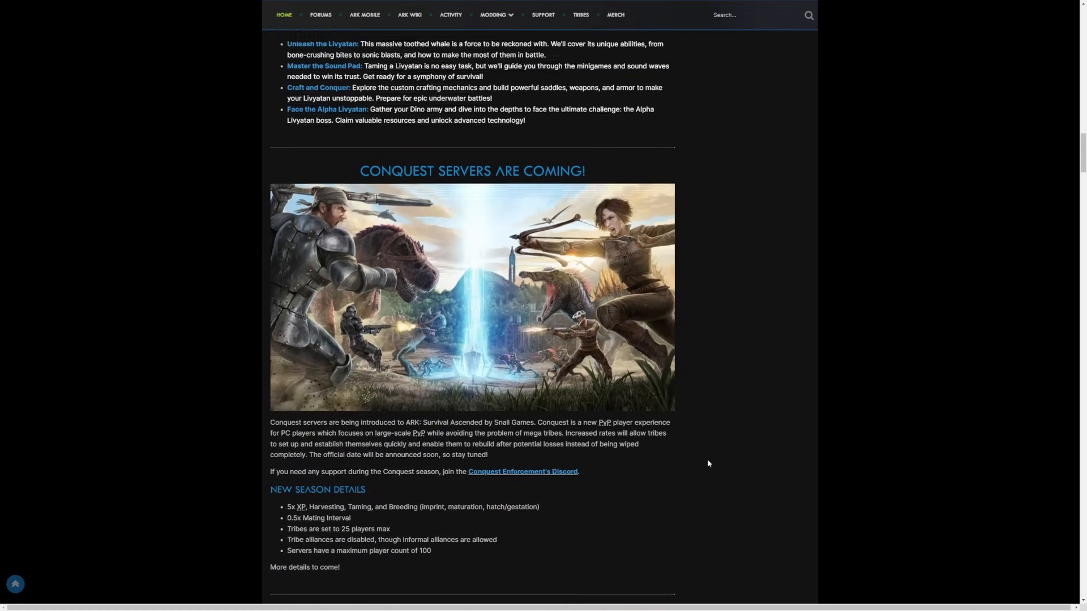
Step: Scroll through New Season Details, ARKpocalypse Servers and Bonus Rates to Community Corner's Clips and Videos
scroll("down", 3)
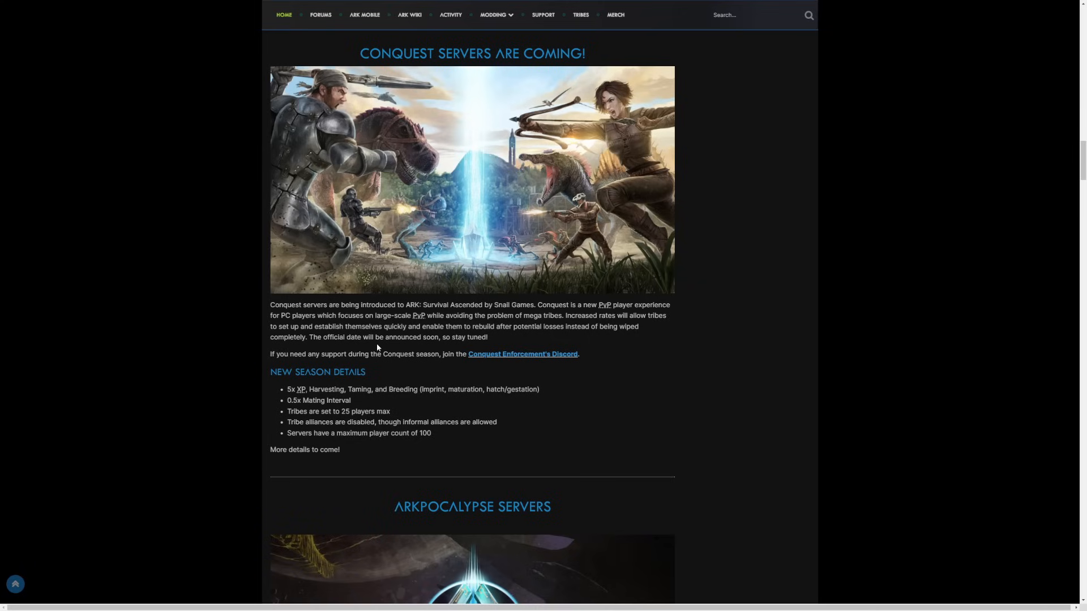
mouse_move(322, 402)
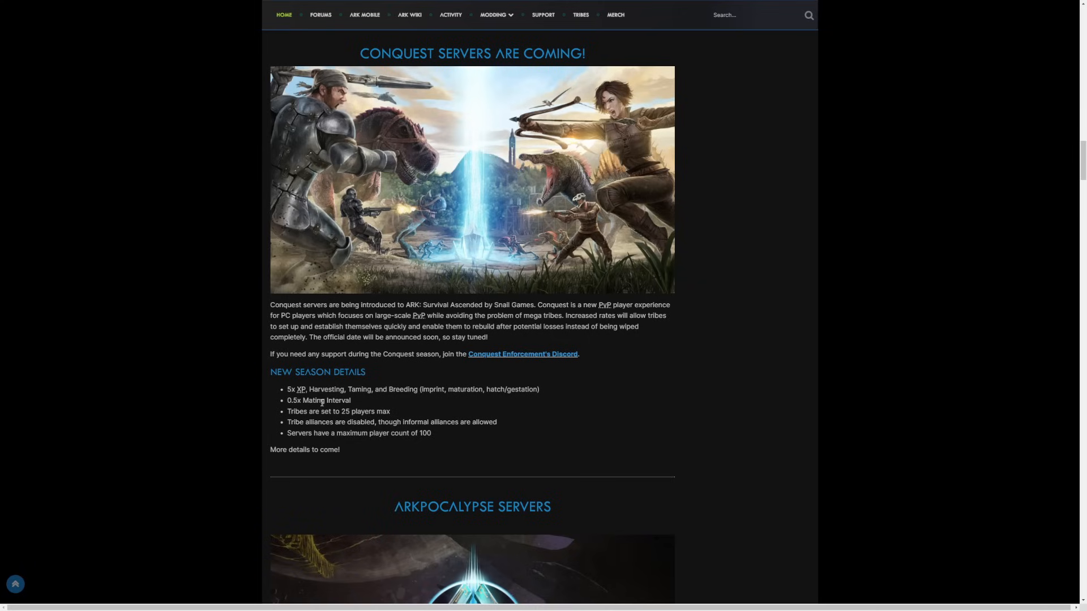
mouse_move(466, 411)
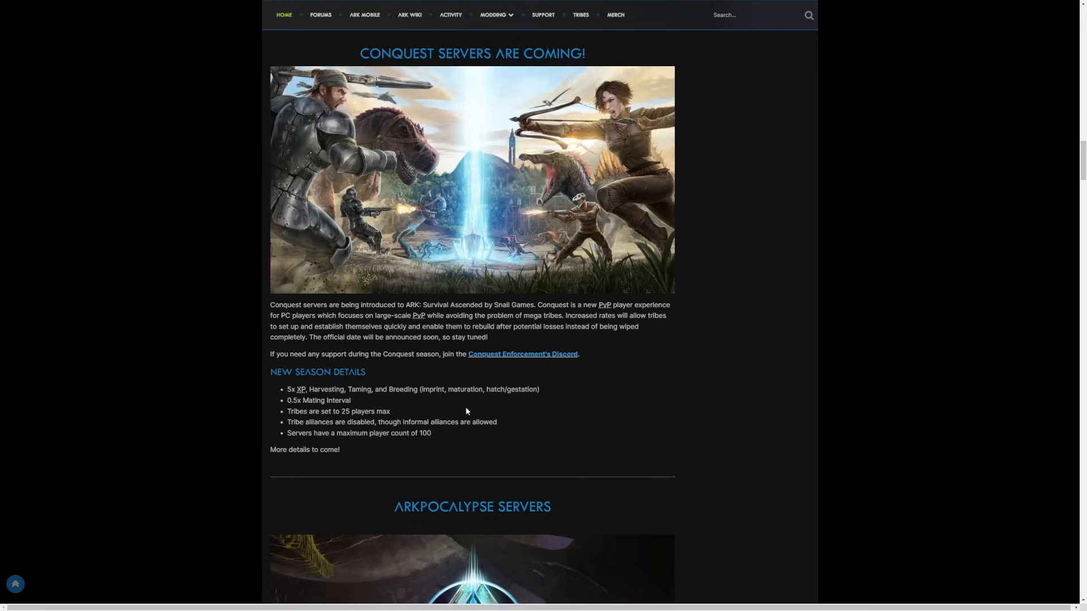
scroll("down", 3)
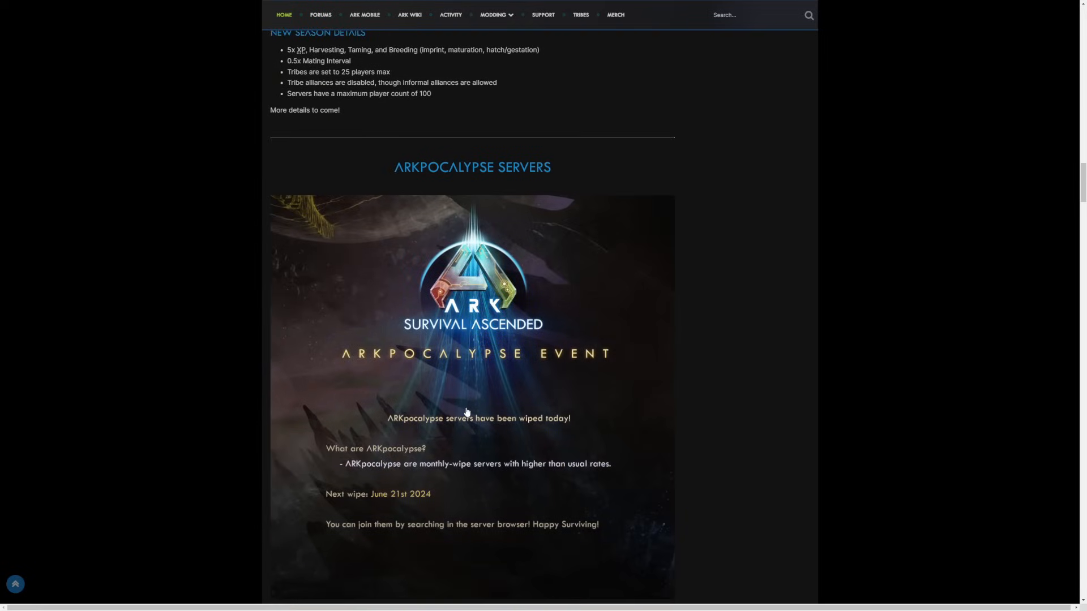
scroll("down", 3)
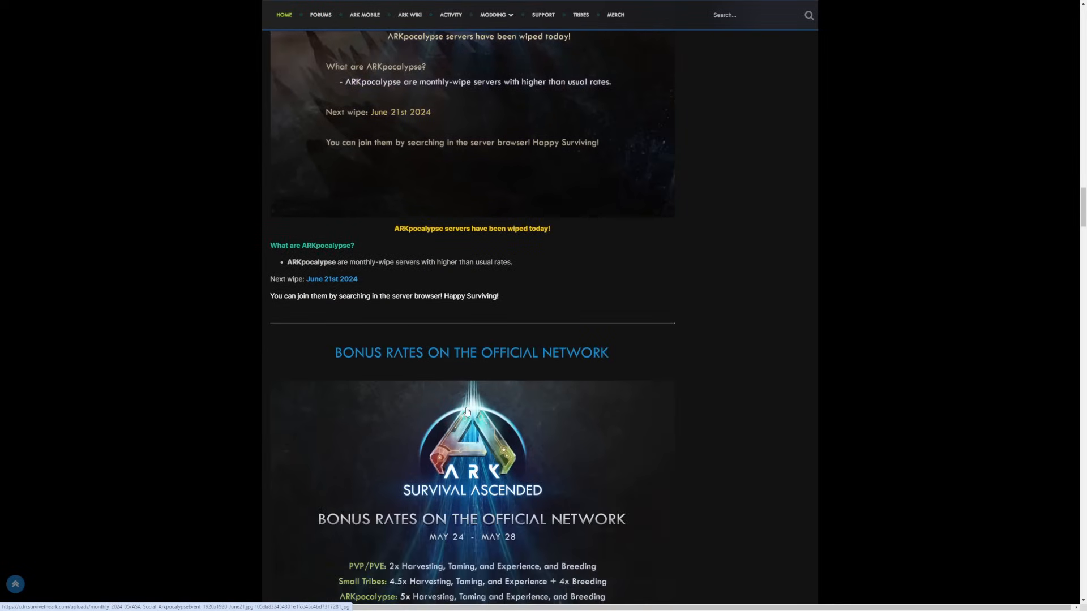
scroll("down", 3)
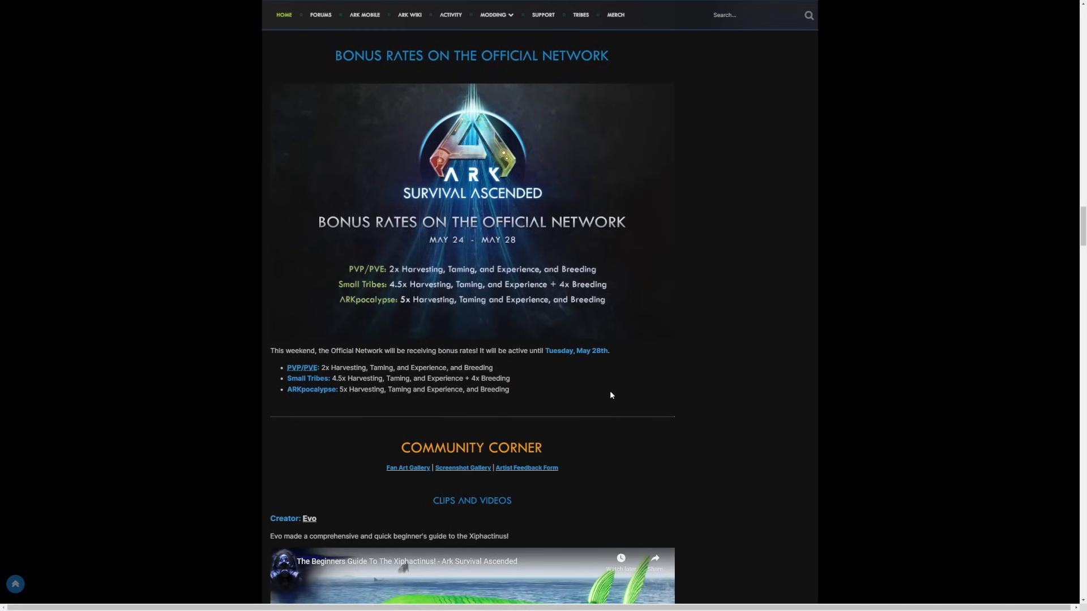
scroll("down", 3)
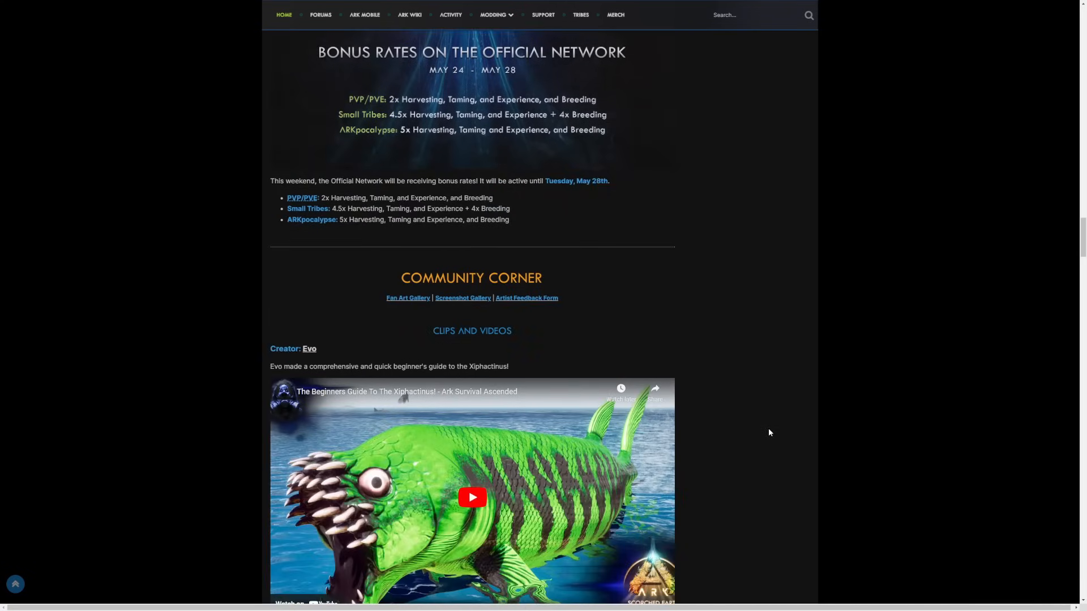
scroll("down", 3)
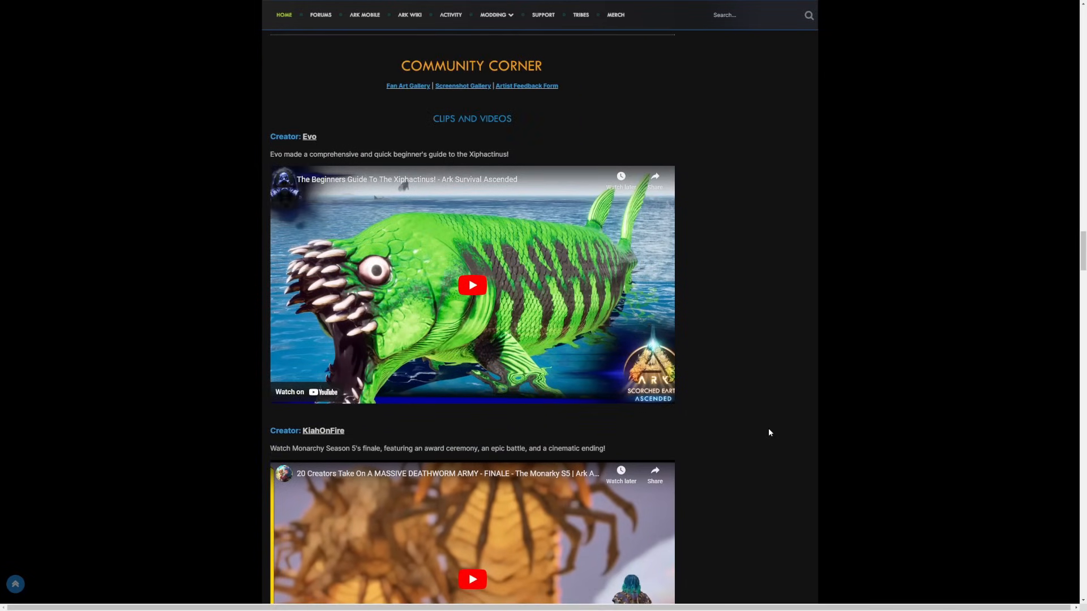
Step: Scroll through the community videos and fan art gallery to the article's sign-off
scroll("down", 3)
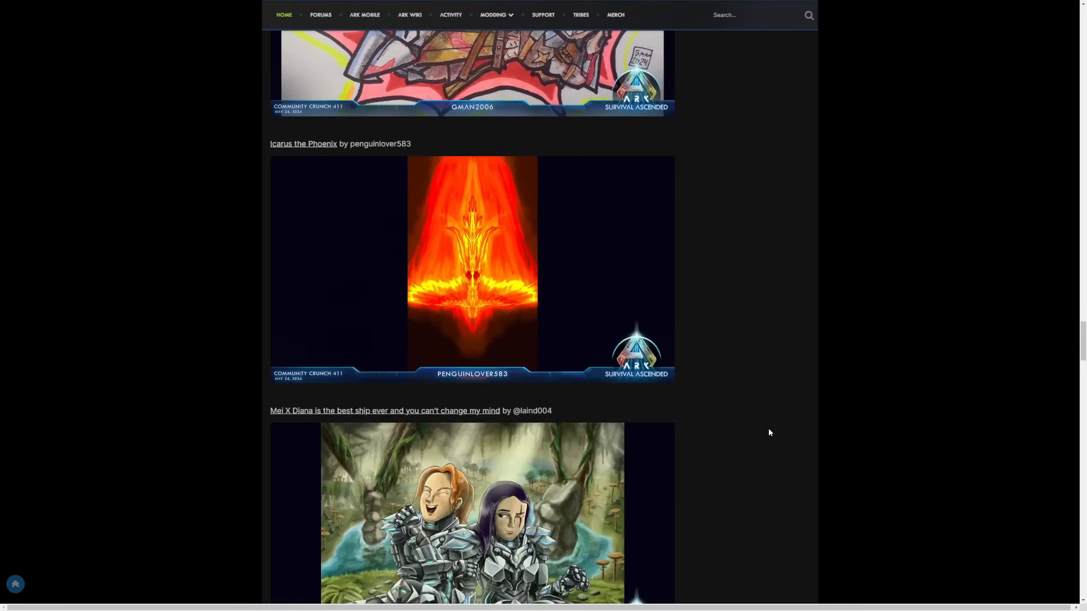
scroll("down", 3)
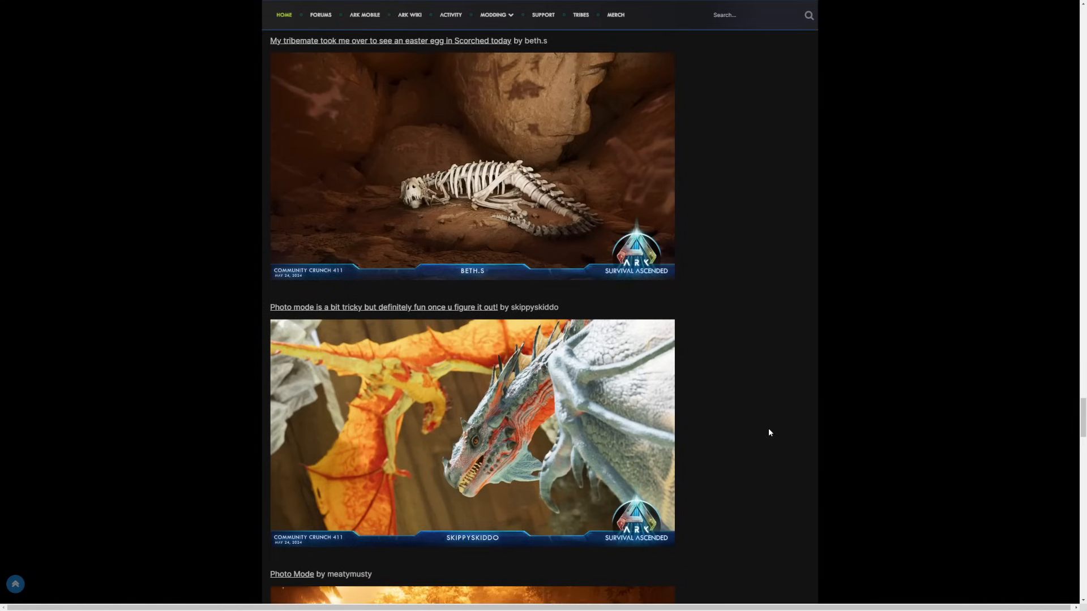
scroll("down", 3)
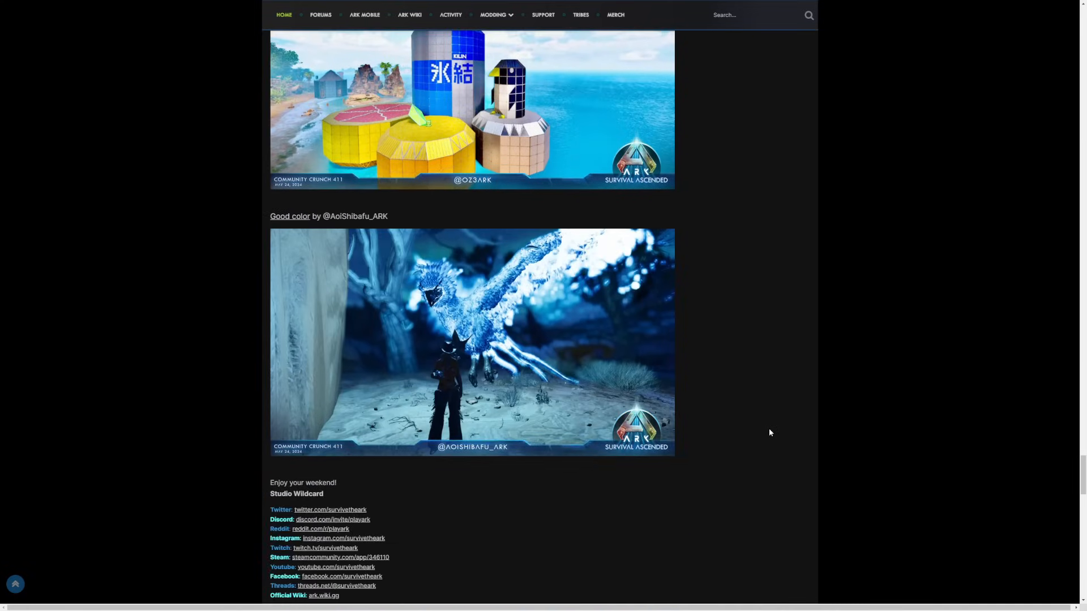
scroll("down", 3)
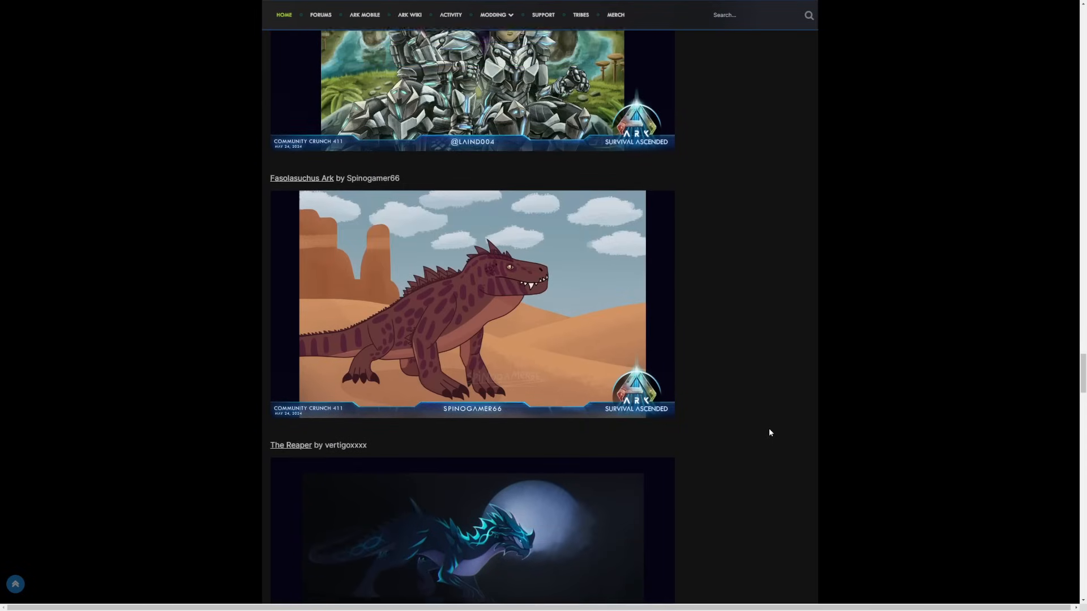
scroll("down", 3)
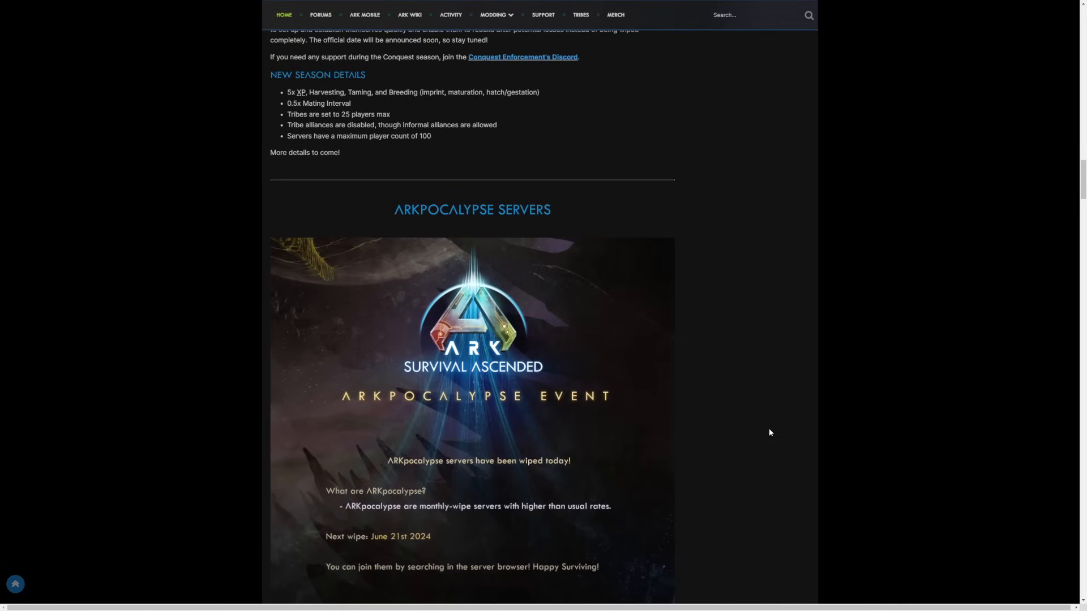
scroll("down", 3)
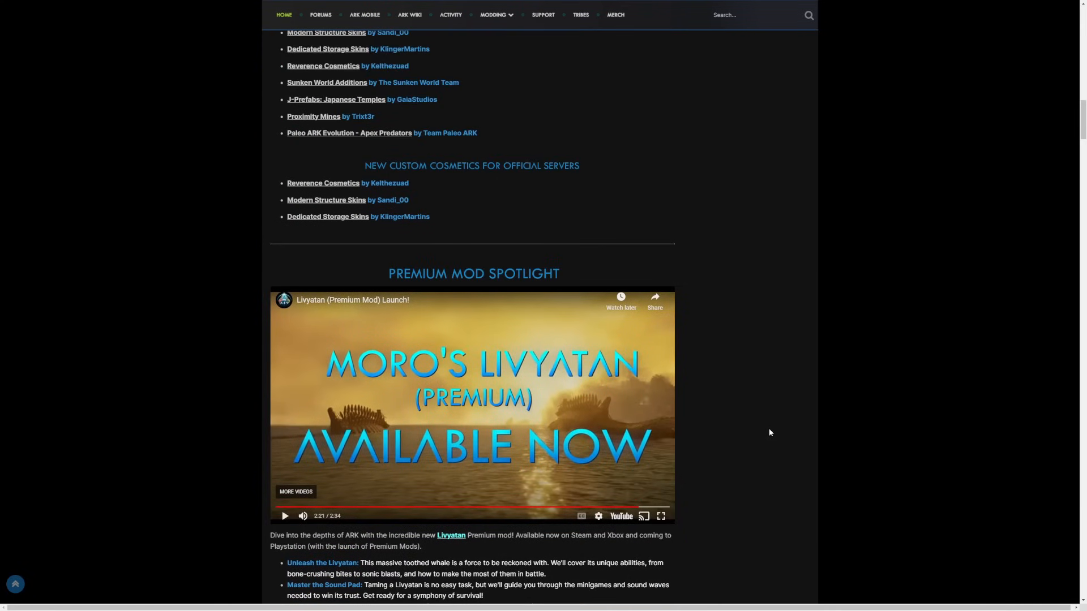
scroll("down", 3)
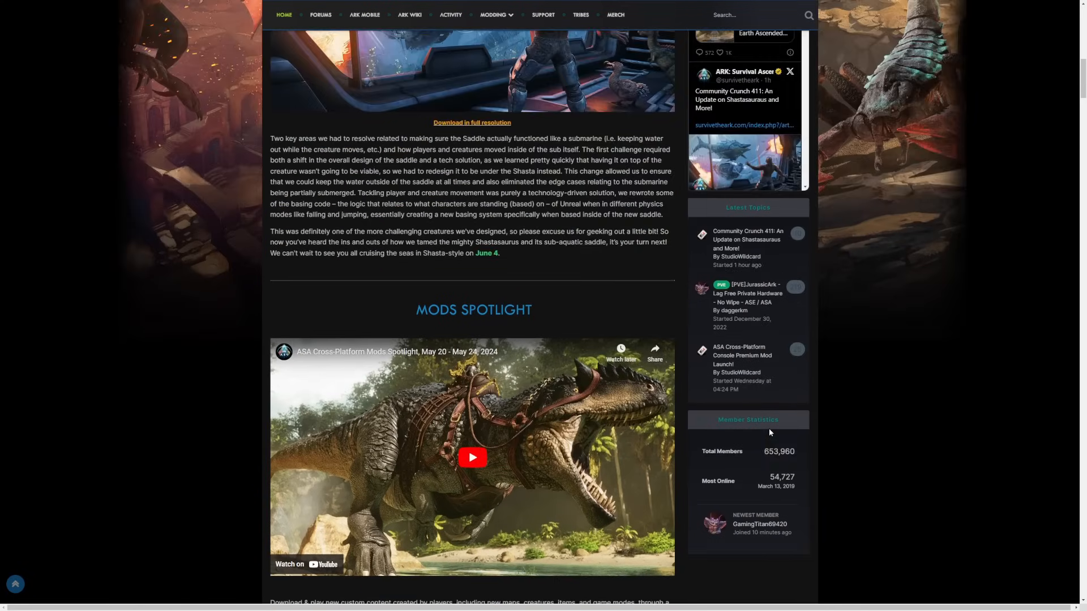